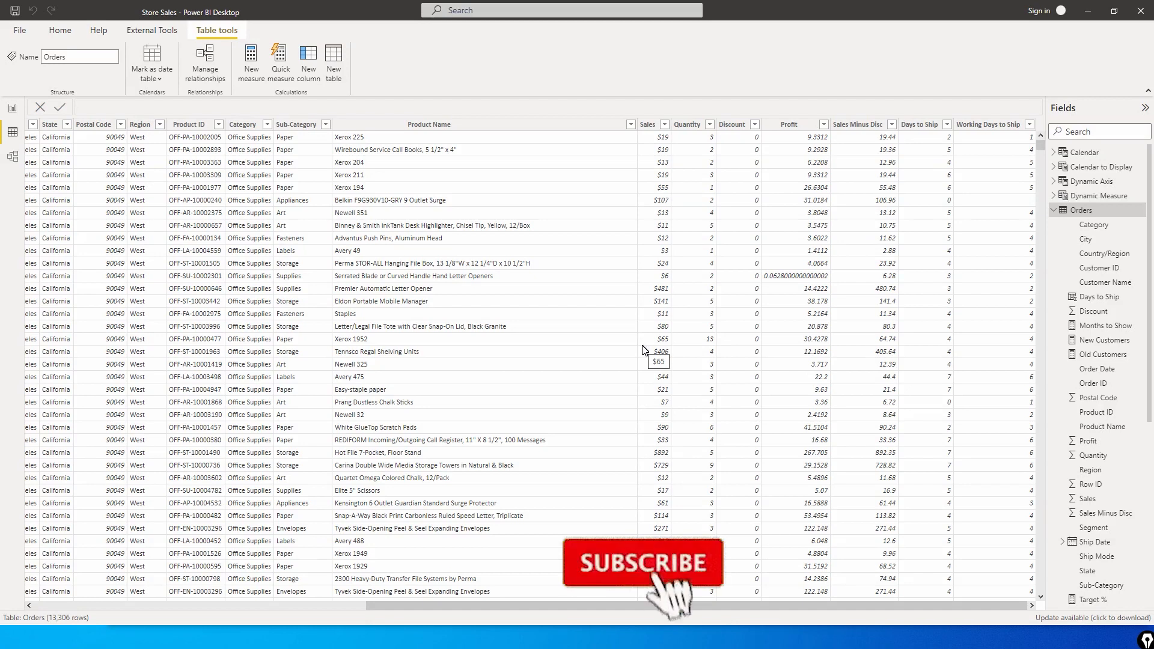
Inspect the Discount column's values, then bring up the Discount field's options on blank Page 6
left_click(642, 563)
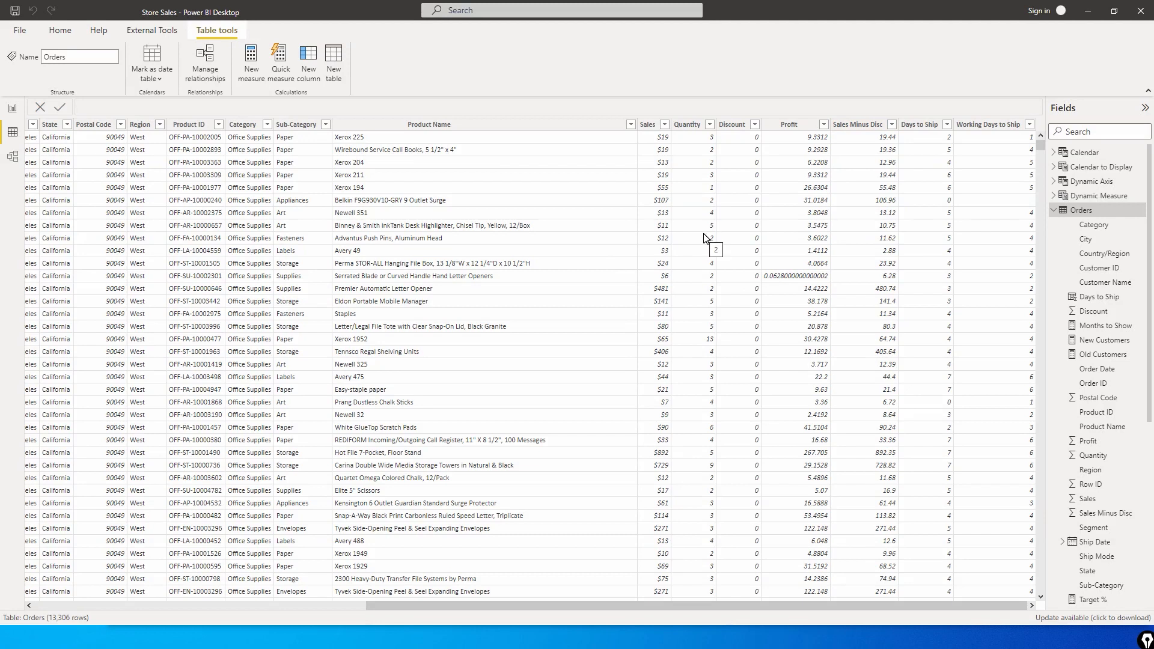
mouse_move(732, 124)
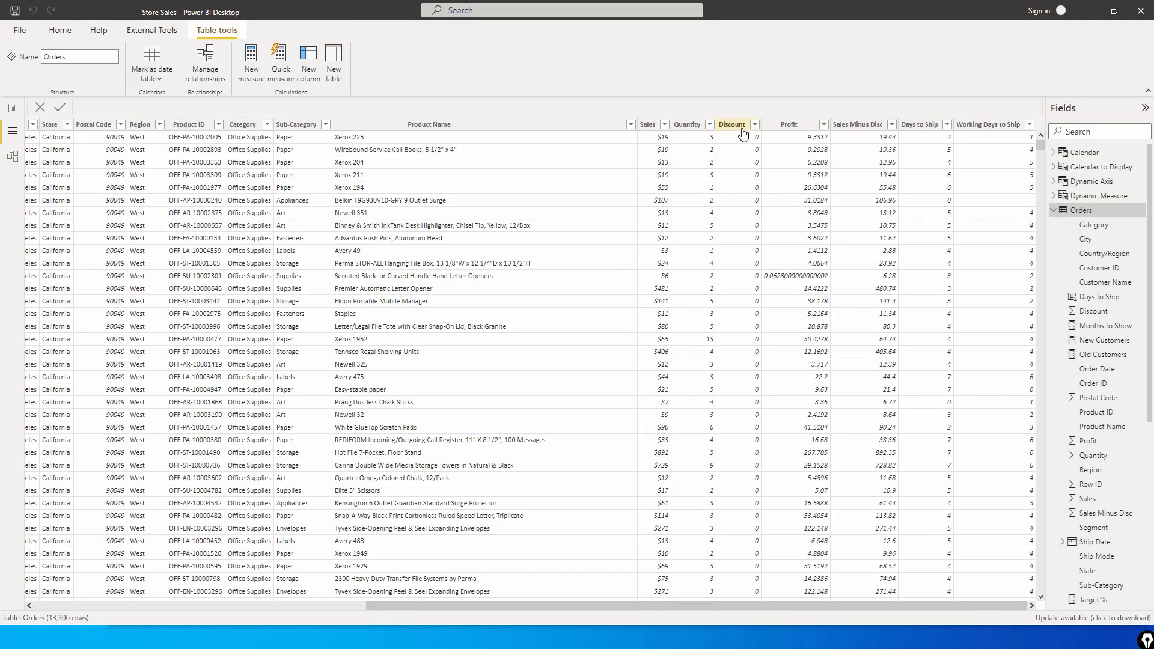
left_click(755, 124)
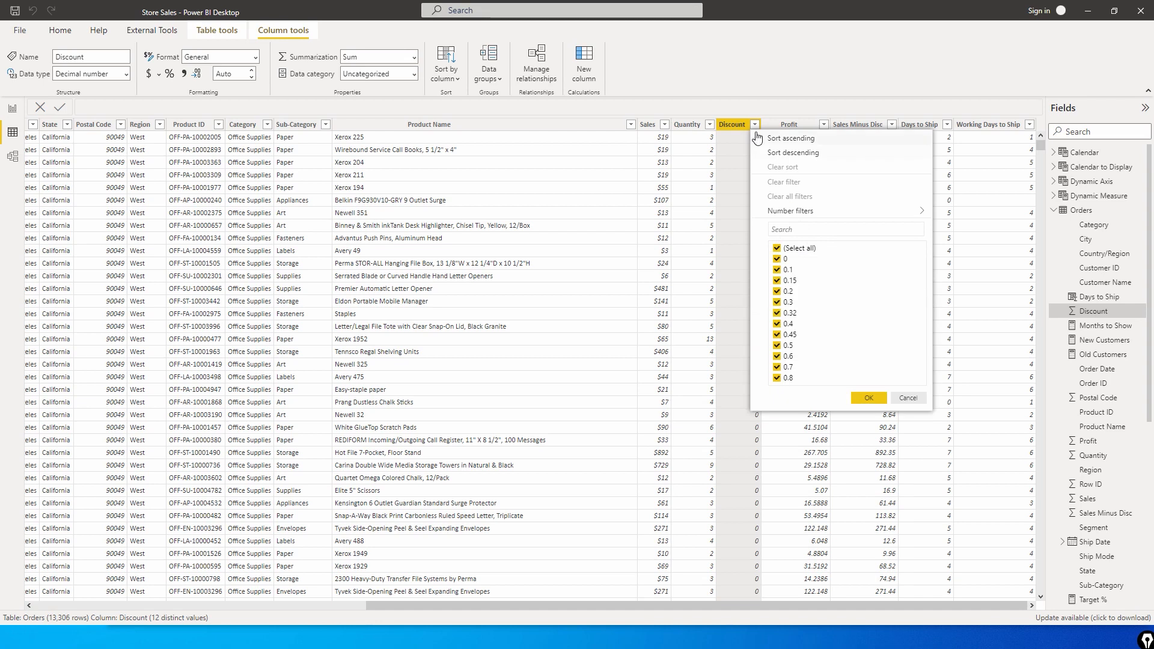
mouse_move(802, 350)
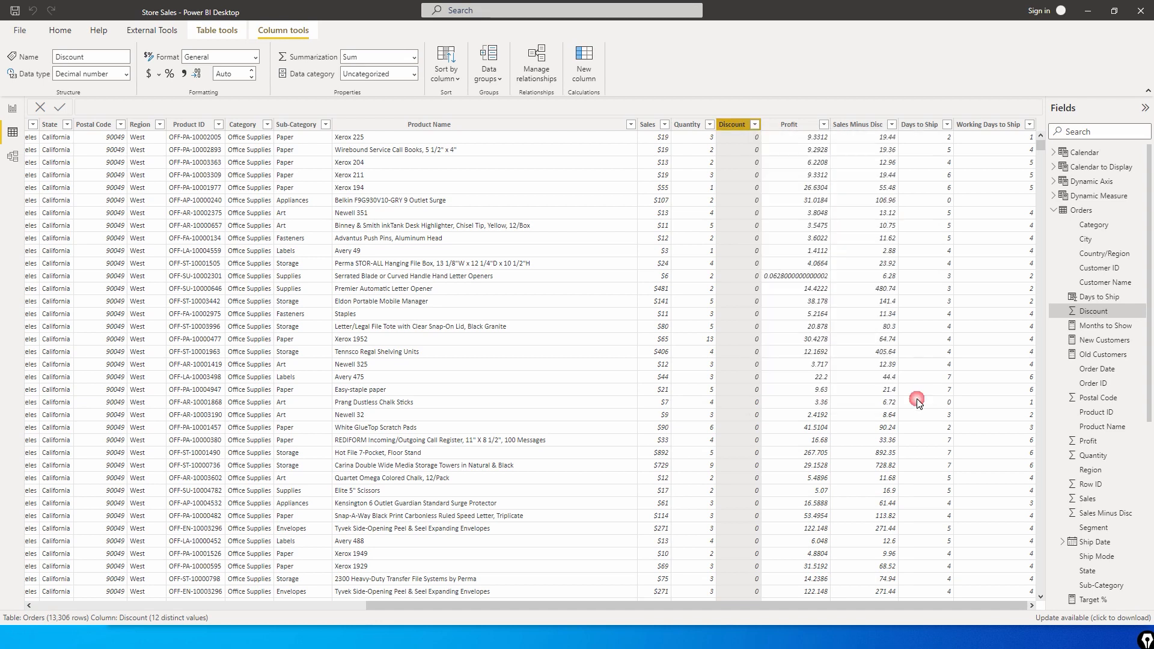
mouse_move(796, 269)
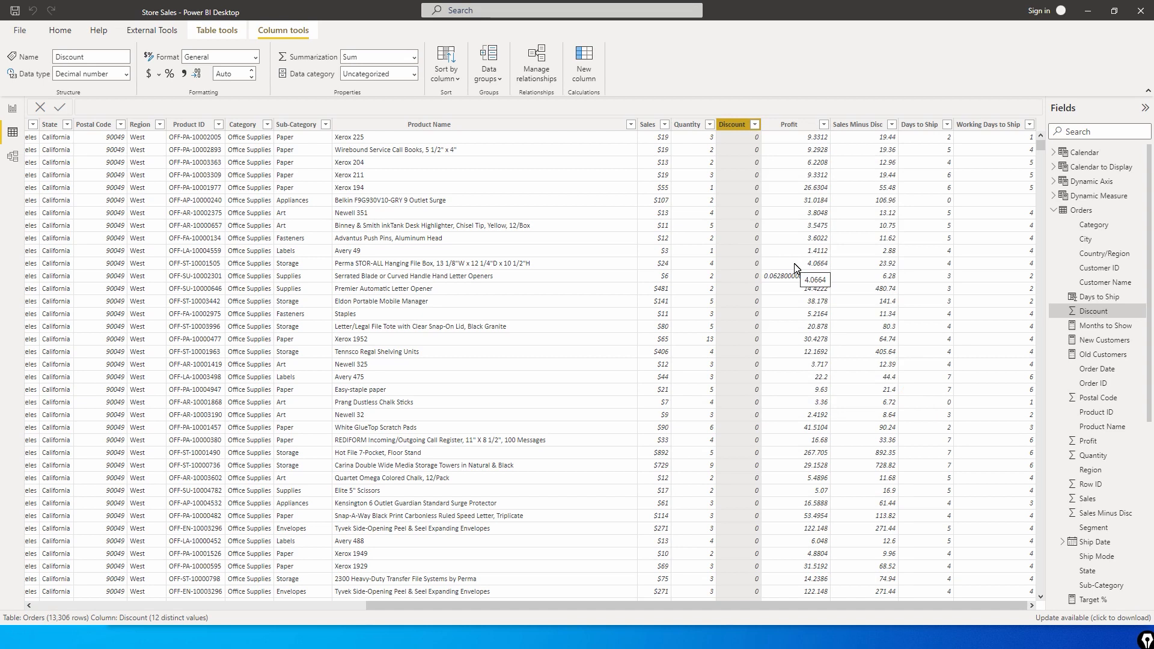
mouse_move(566, 310)
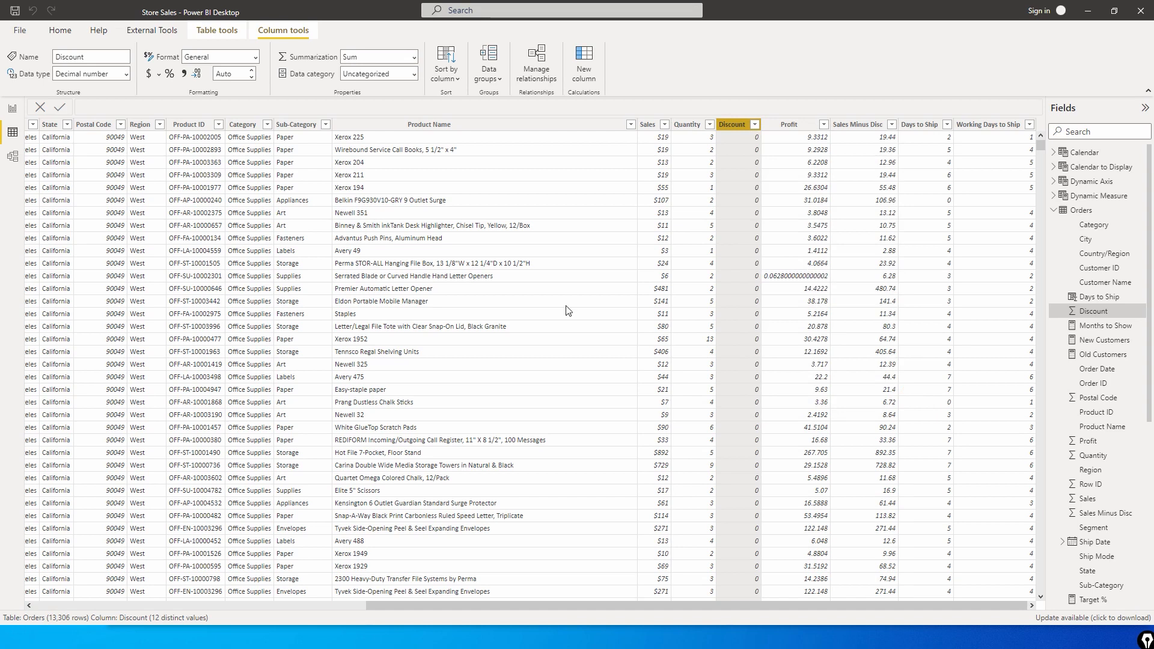
left_click(12, 108)
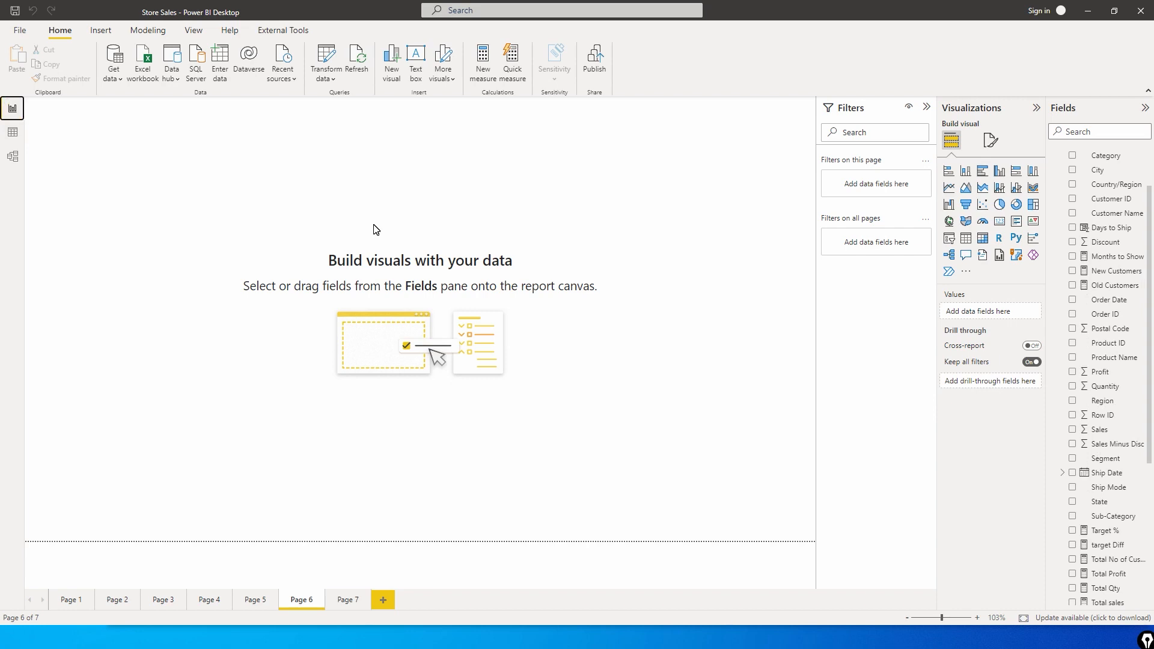
mouse_move(1113, 260)
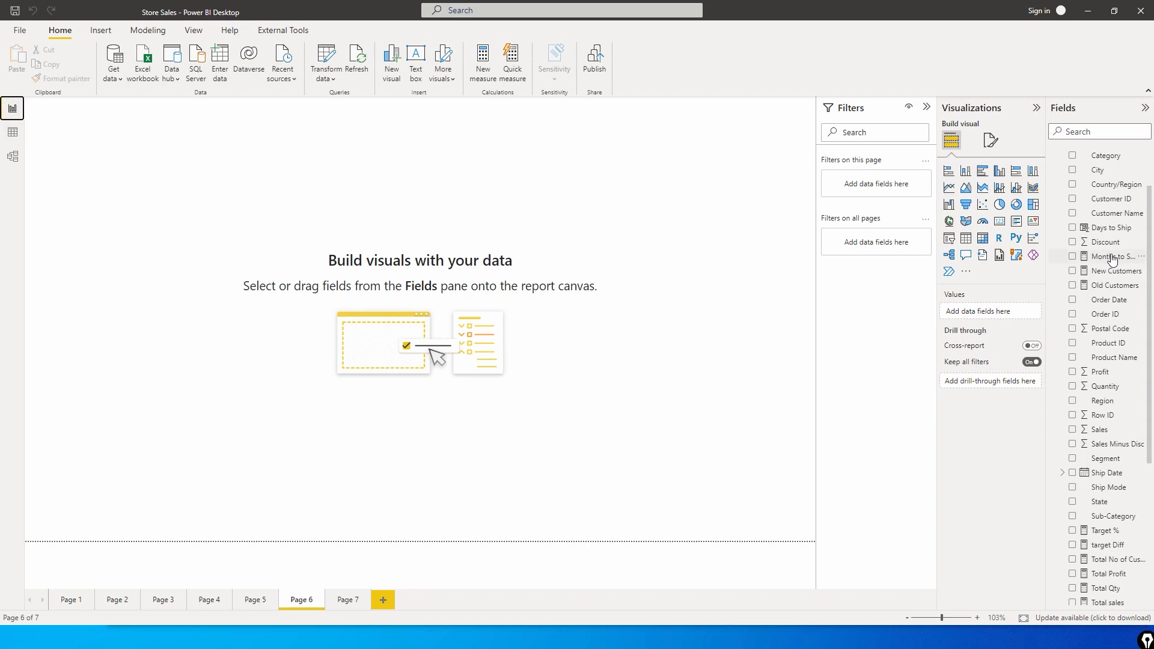
right_click(1105, 242)
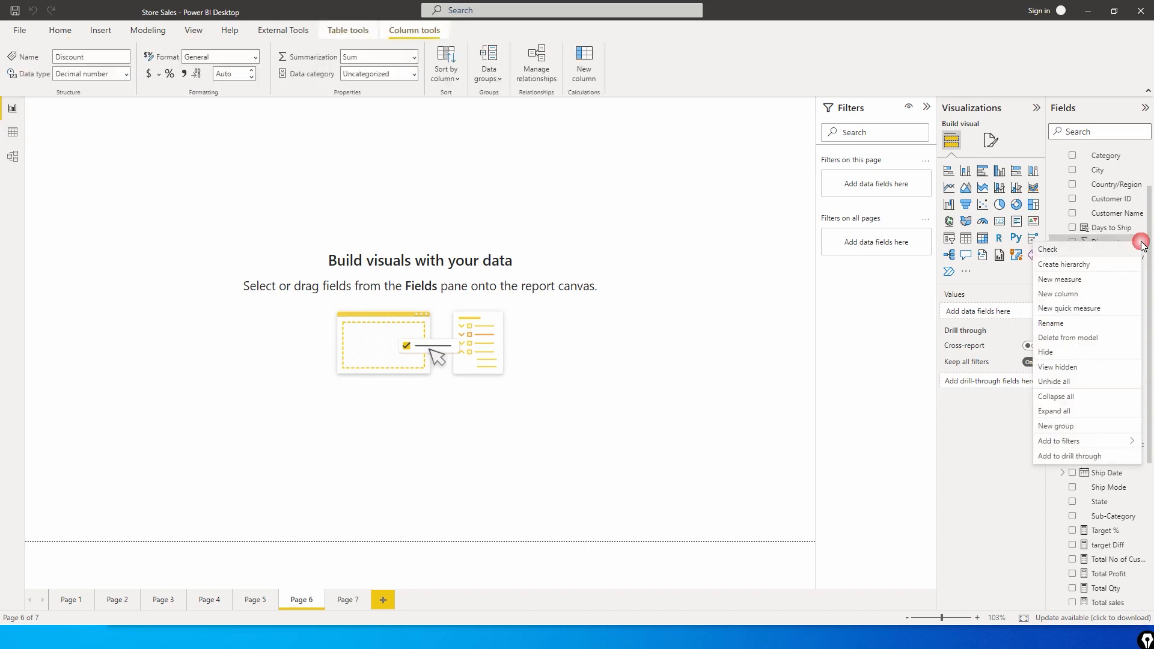
mouse_move(1068, 431)
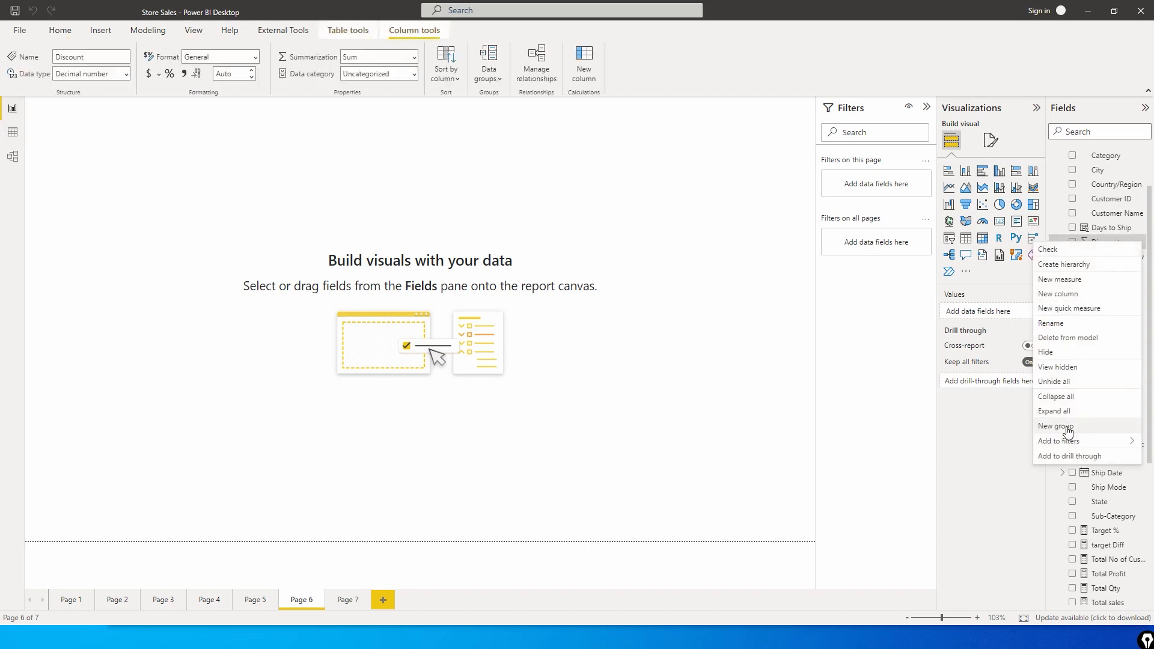
Start a New group on Discount with Size of bins and bin size 0.2
left_click(1056, 426)
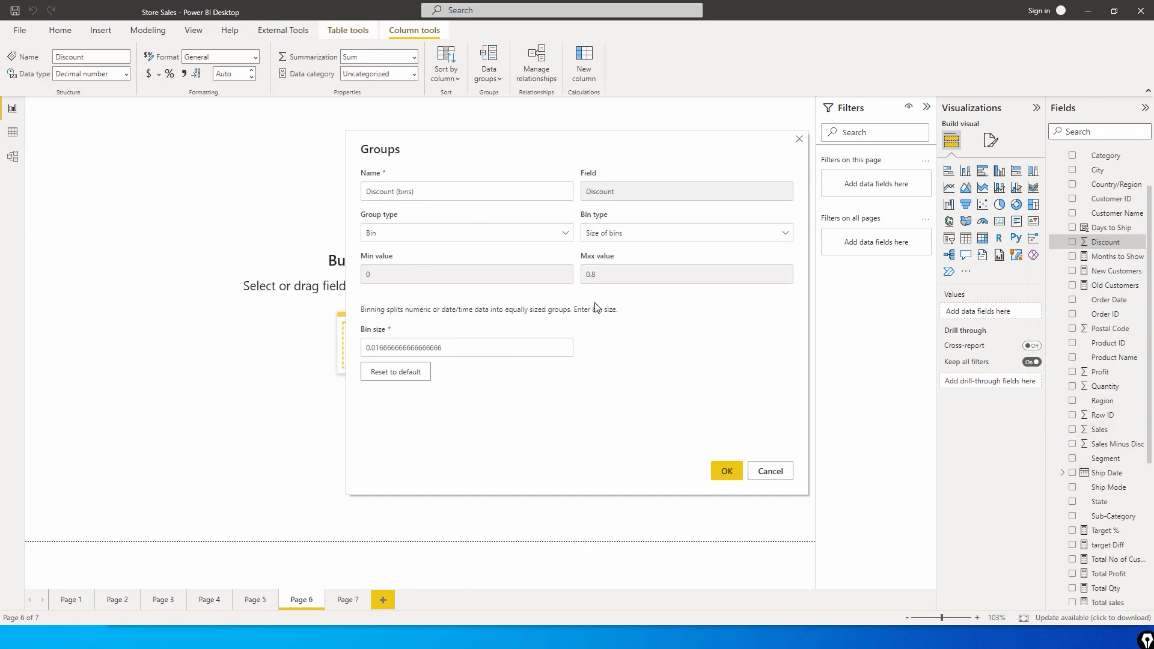
mouse_move(384, 266)
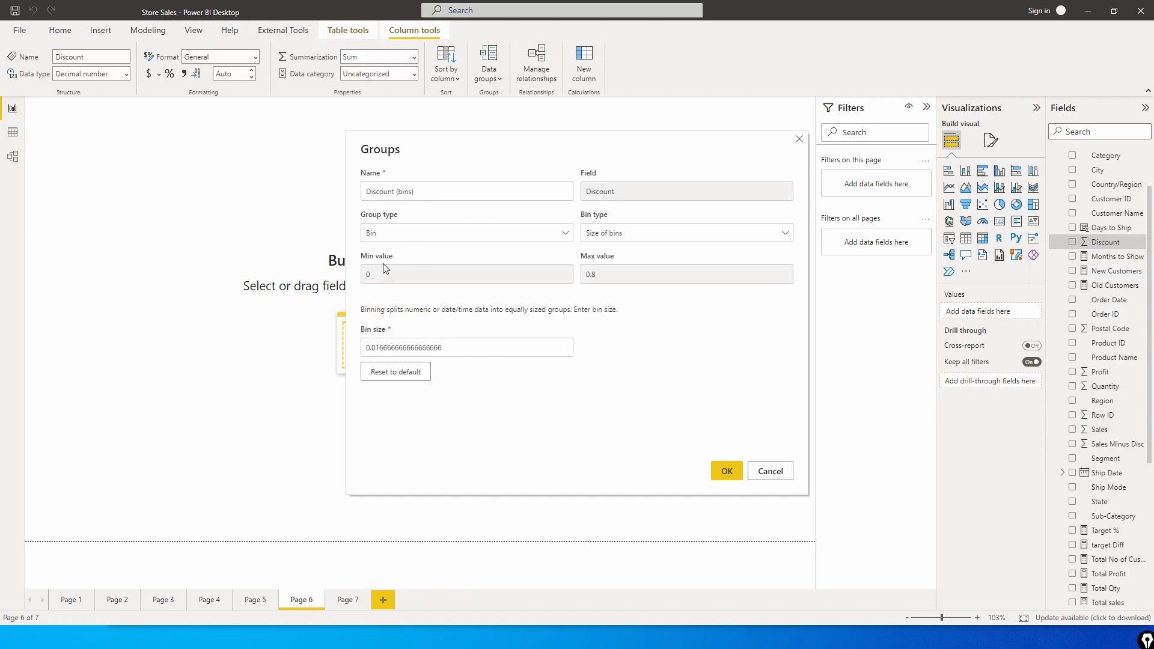
mouse_move(610, 281)
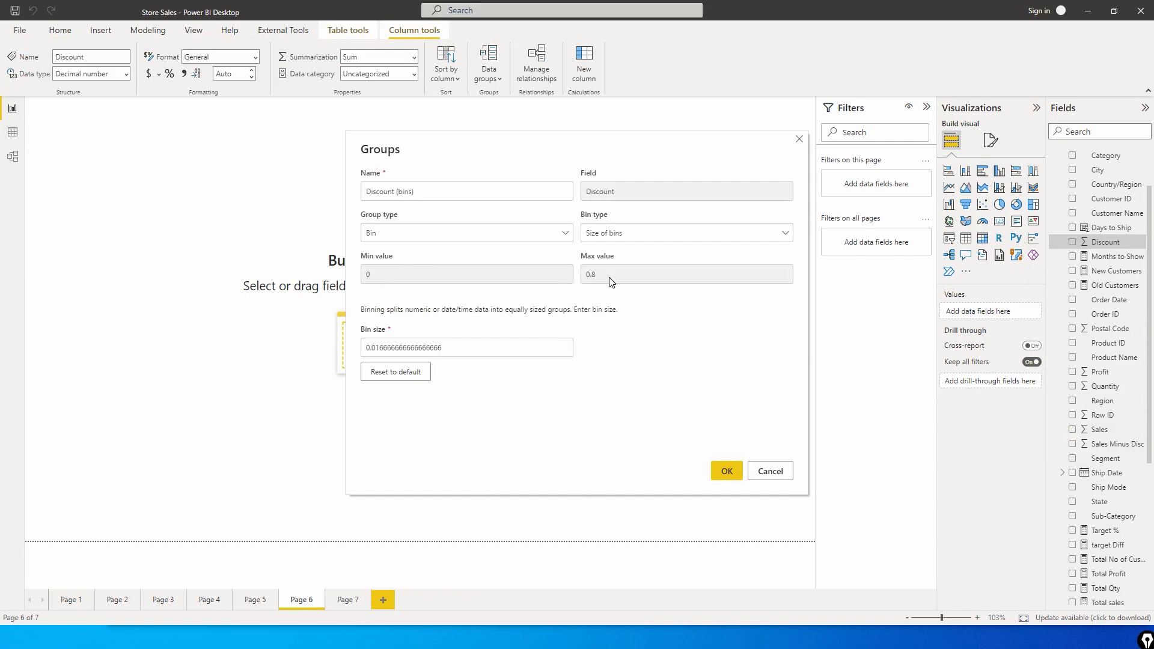
mouse_move(404, 291)
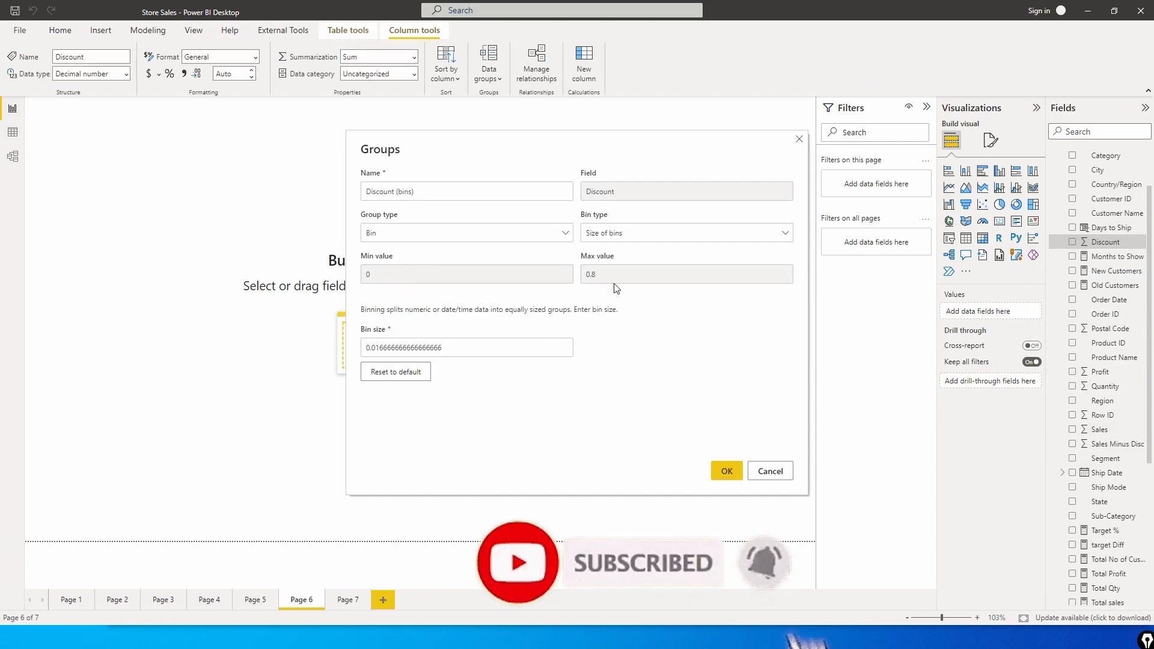
left_click(467, 347)
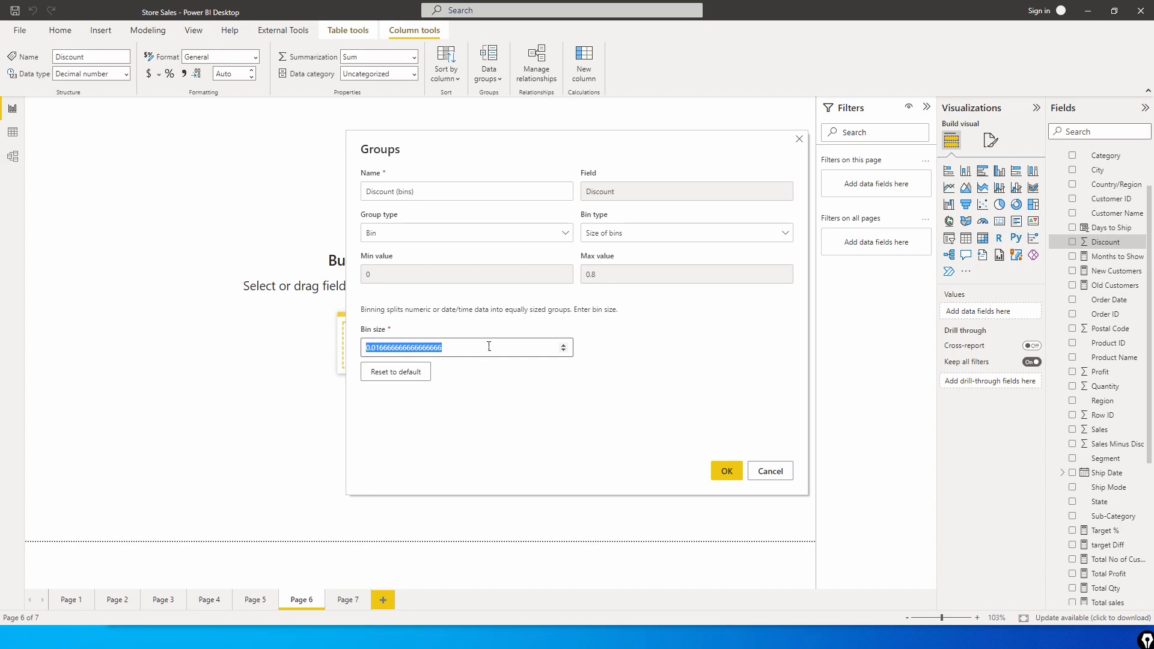
type("0.2")
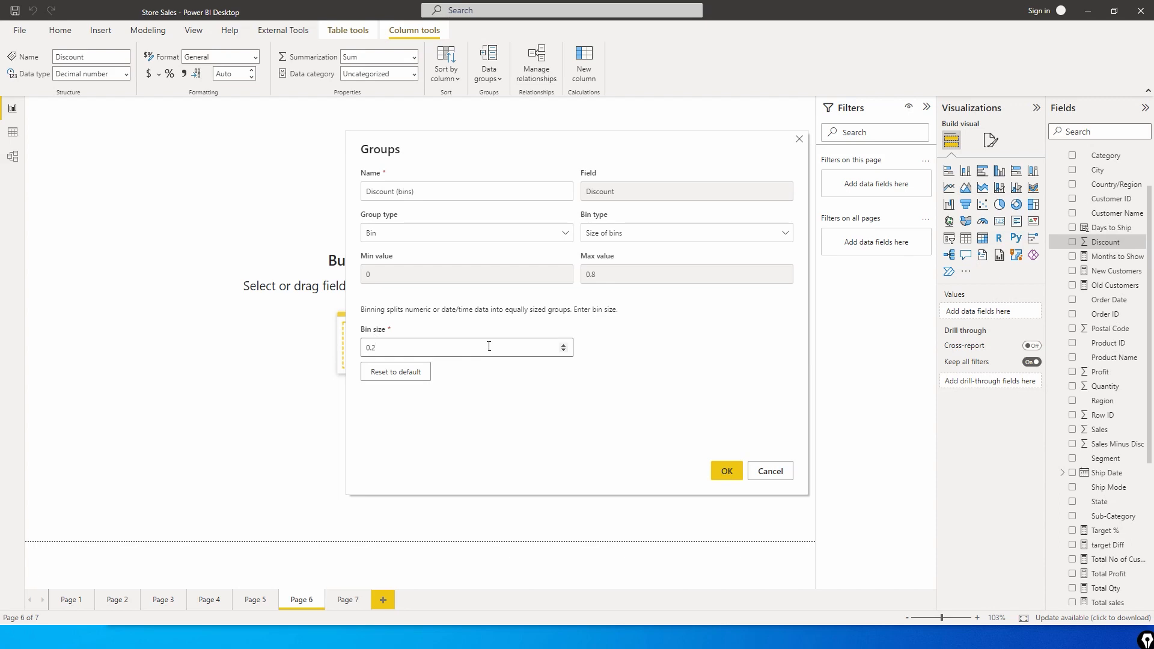
mouse_move(504, 335)
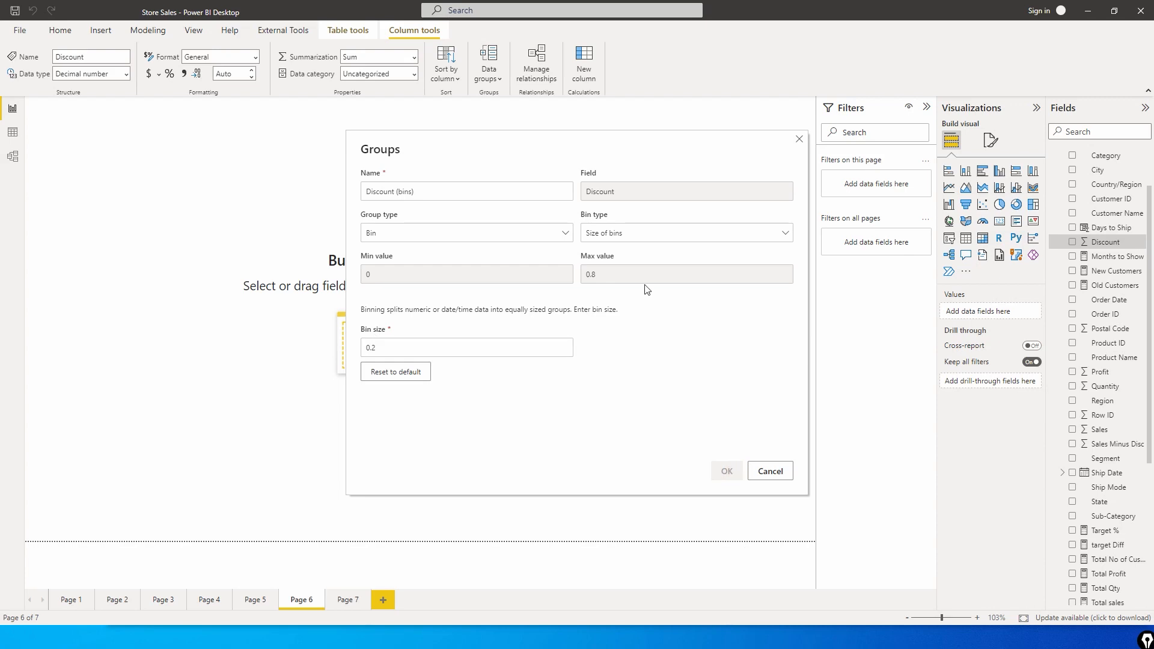
Confirm the 0.2 binning to create the Discount (bins) field
left_click(726, 472)
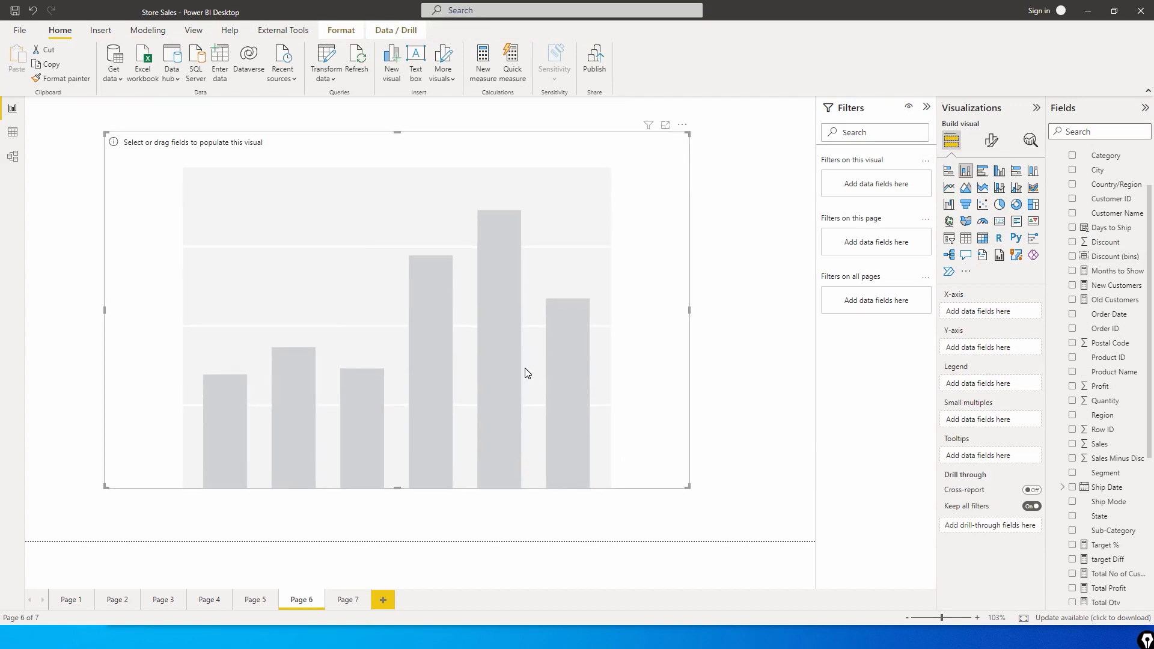
mouse_move(721, 379)
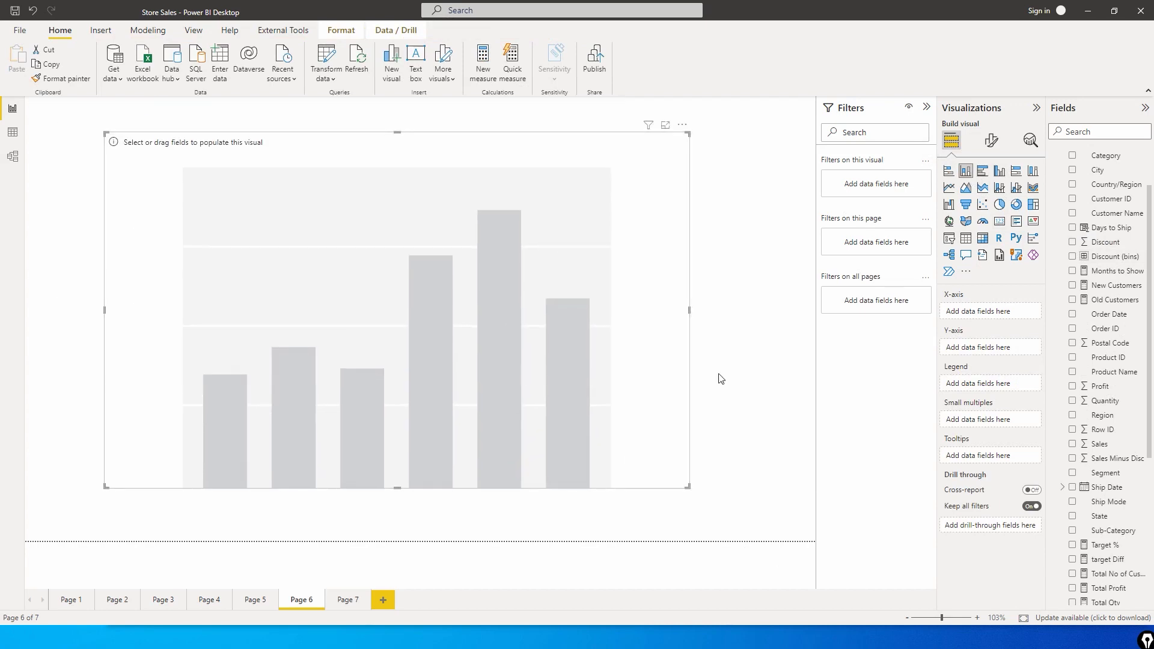
mouse_move(1113, 270)
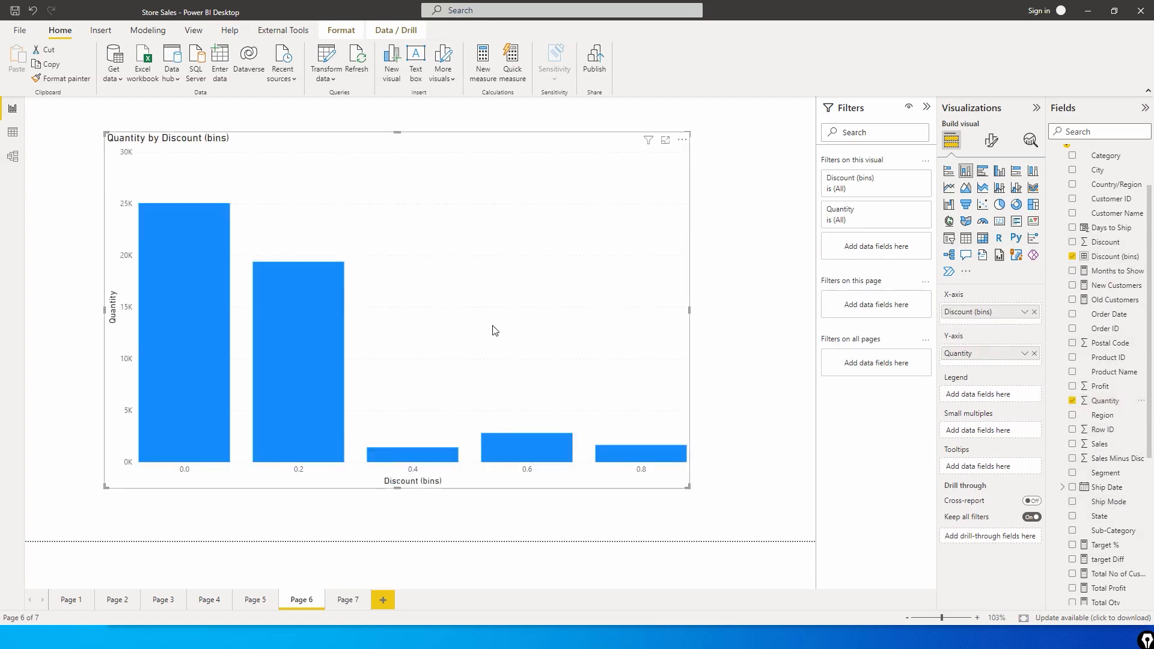
mouse_move(192, 413)
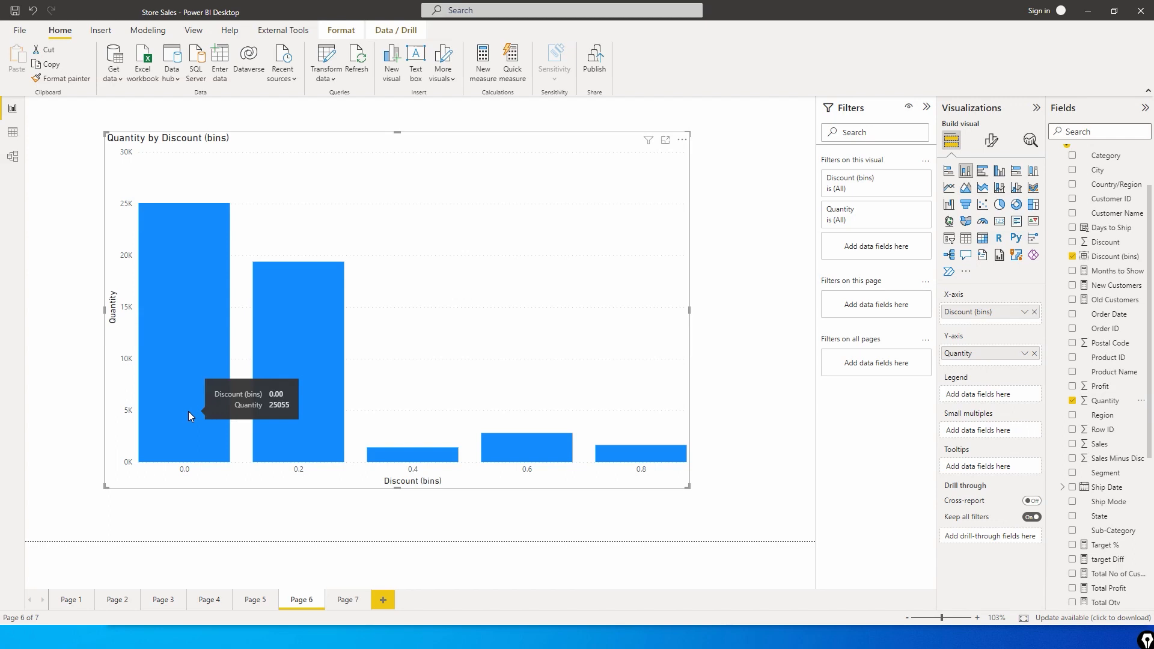
mouse_move(178, 226)
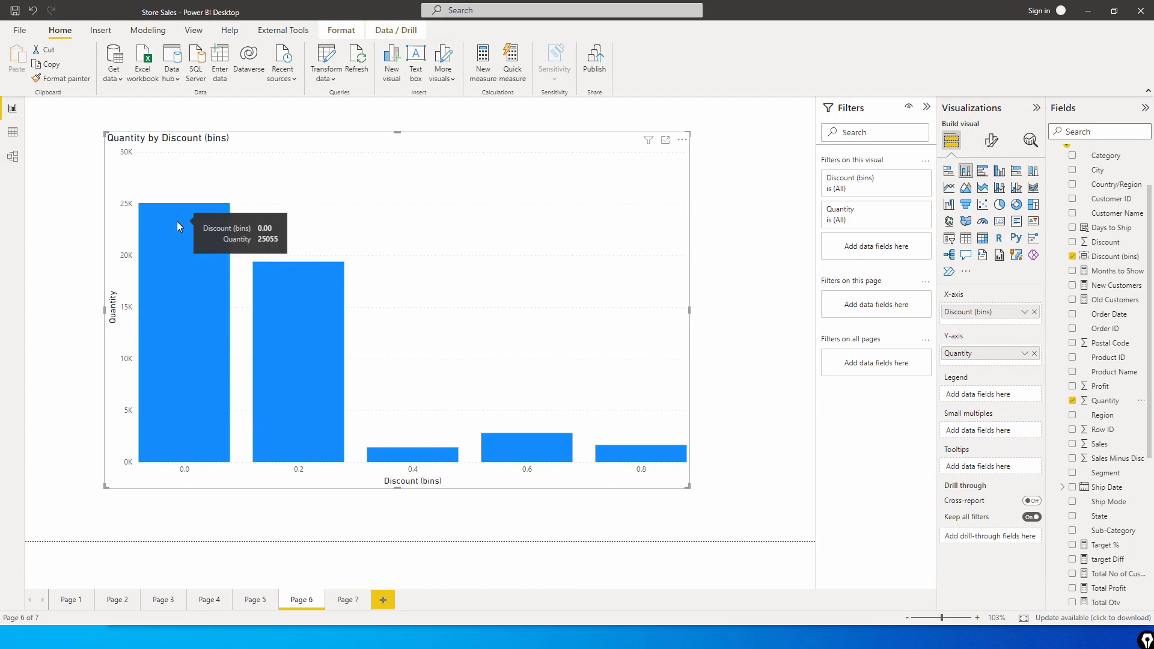
mouse_move(986, 188)
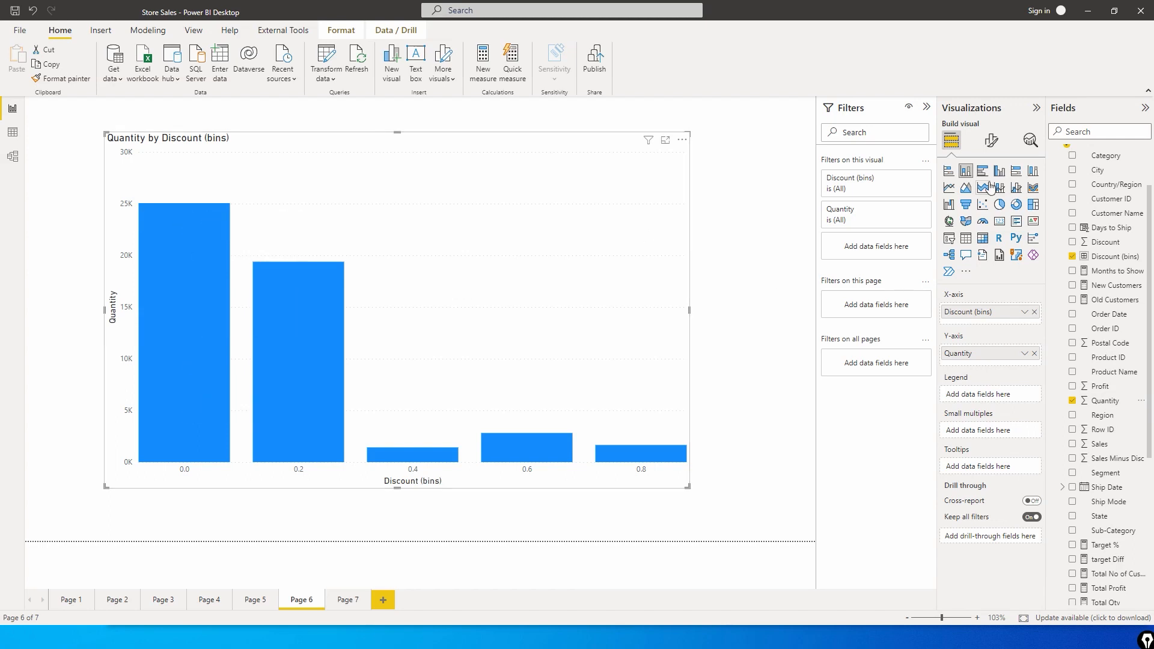
left_click(991, 139)
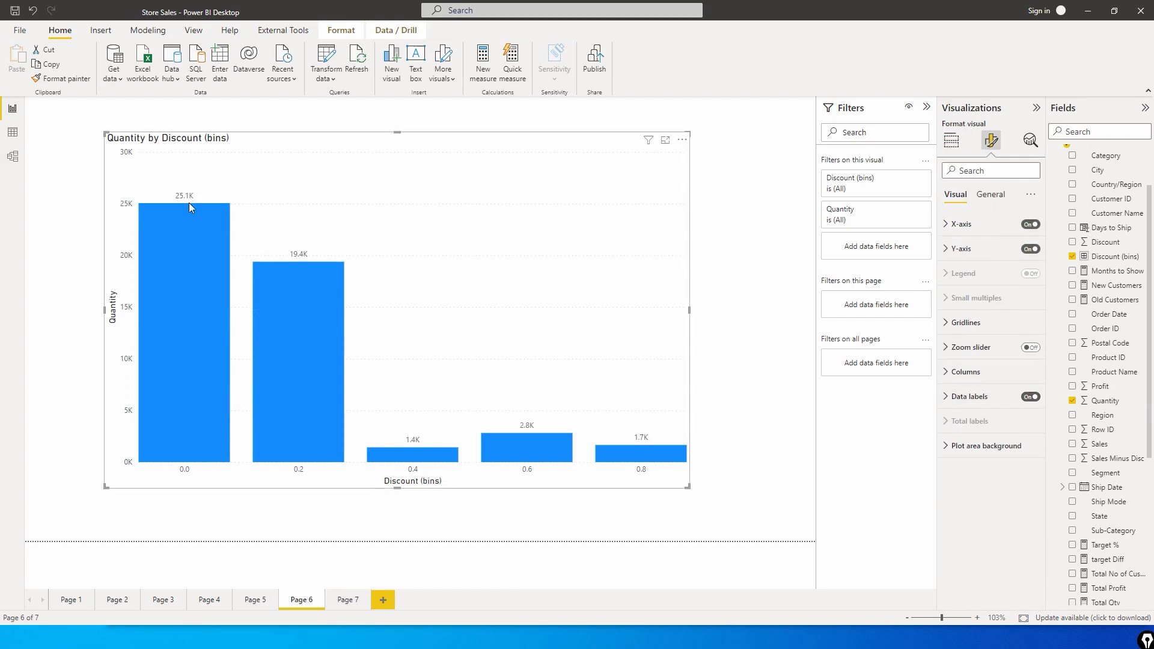
mouse_move(313, 365)
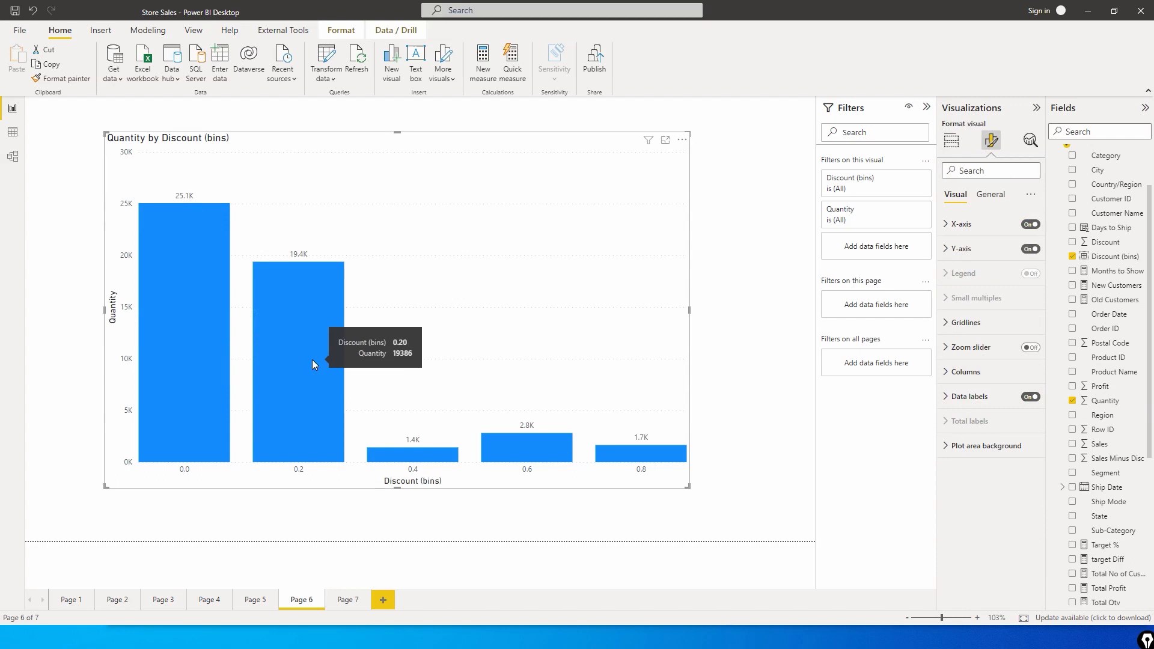
mouse_move(304, 260)
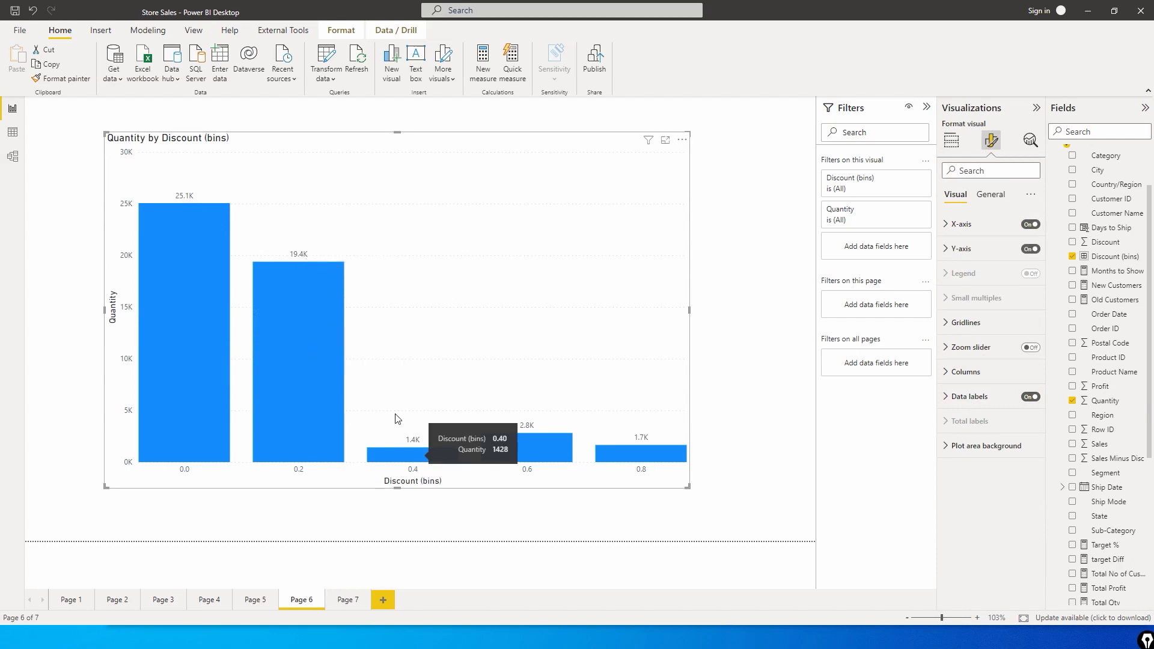
mouse_move(223, 465)
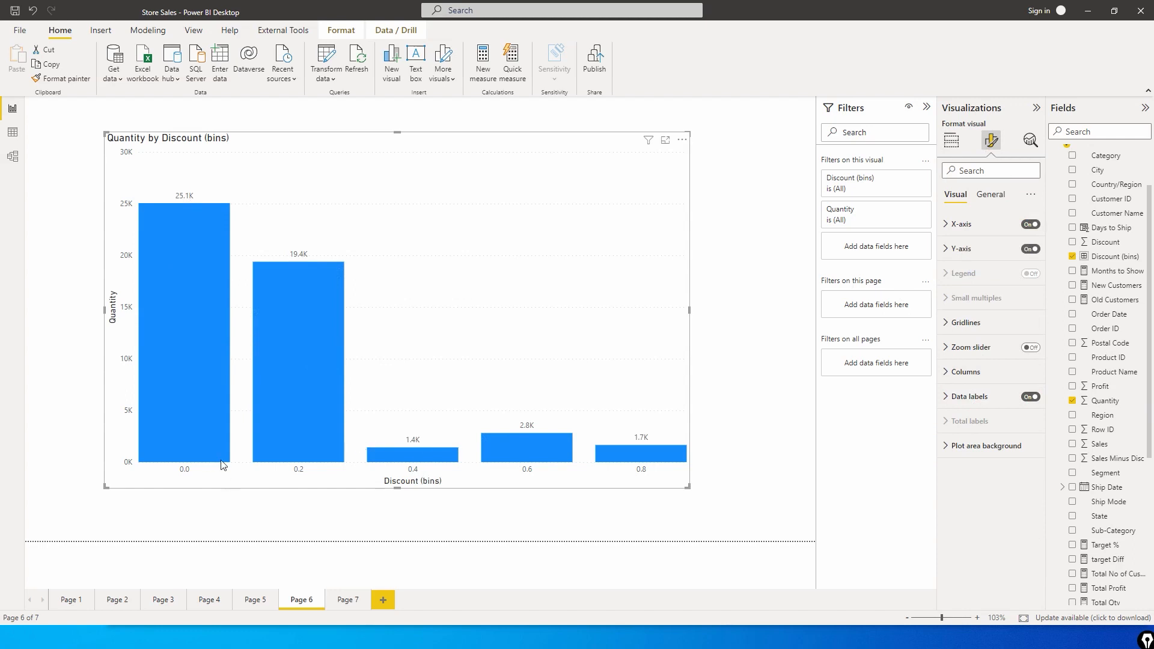
mouse_move(596, 466)
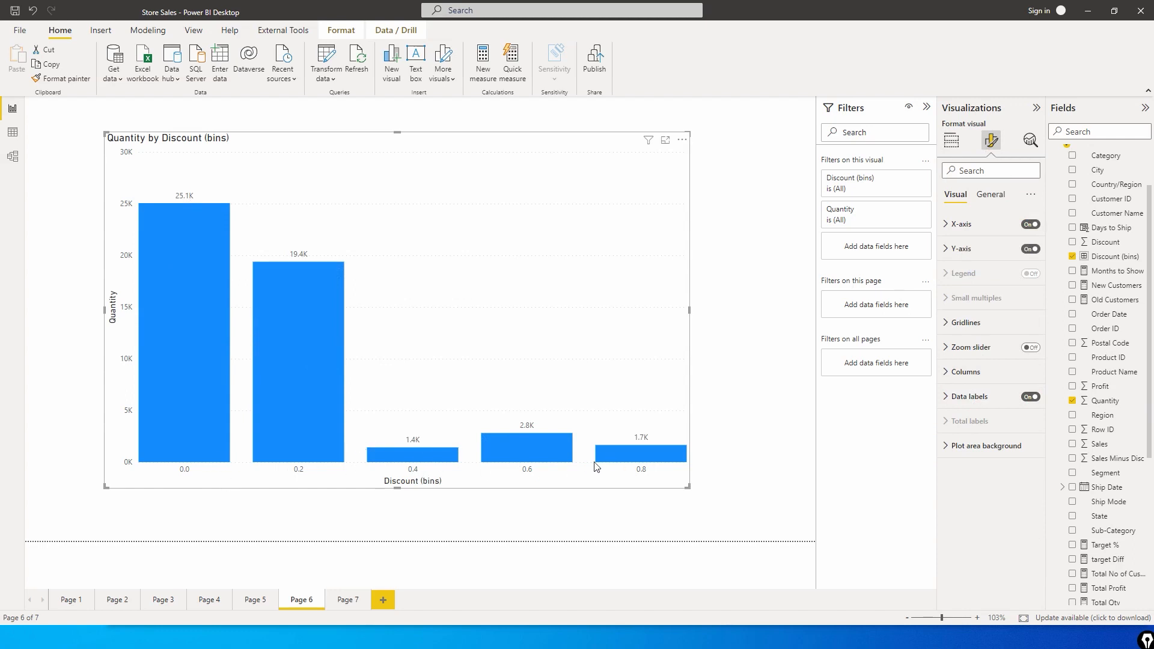
mouse_move(643, 459)
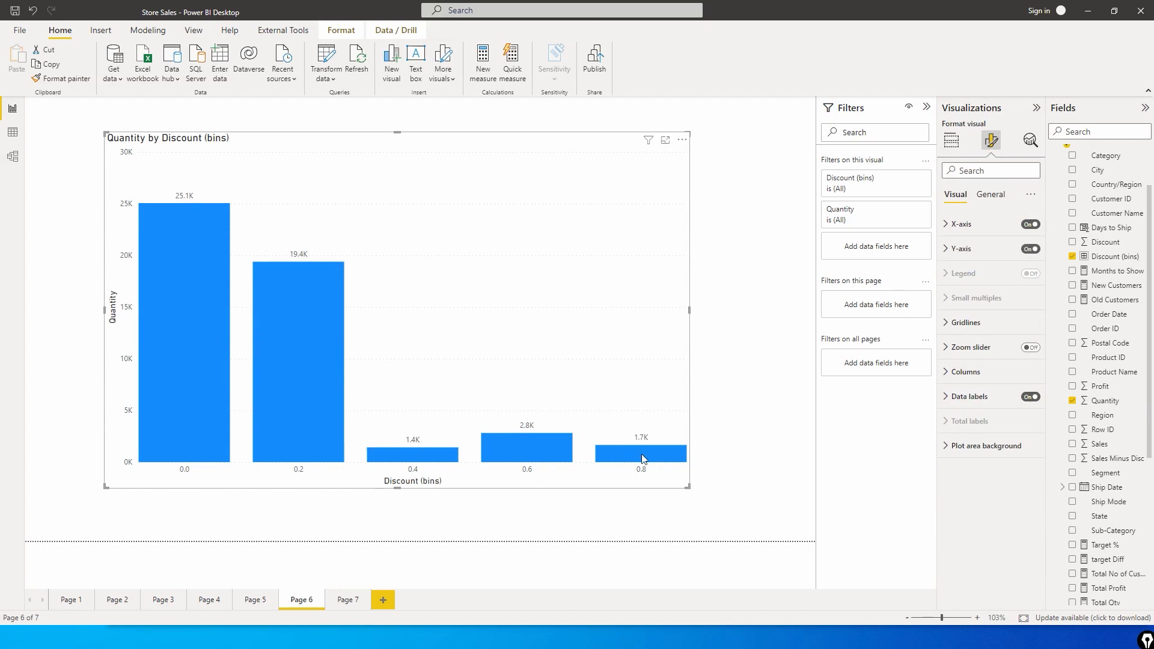
mouse_move(641, 454)
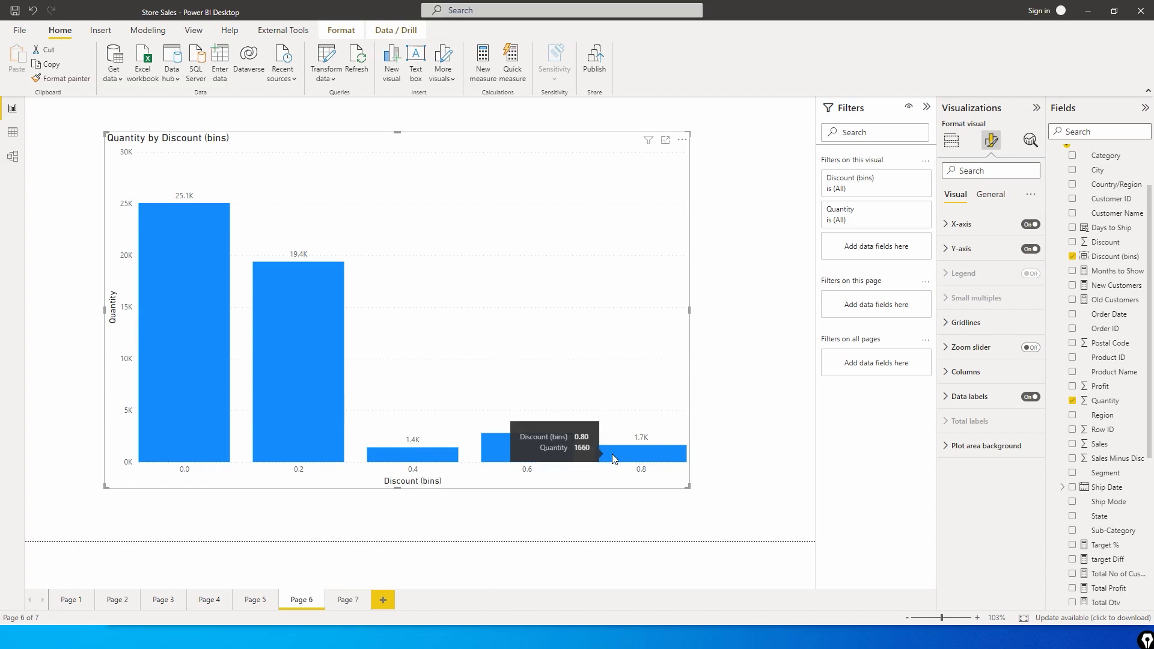
mouse_move(516, 442)
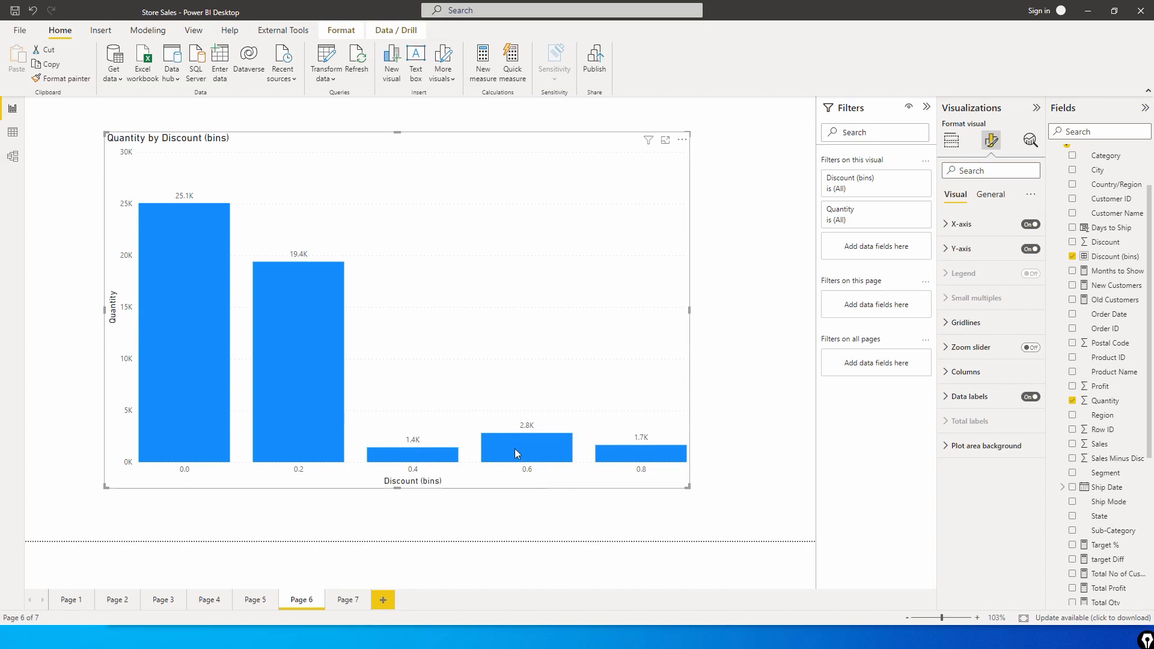
mouse_move(586, 464)
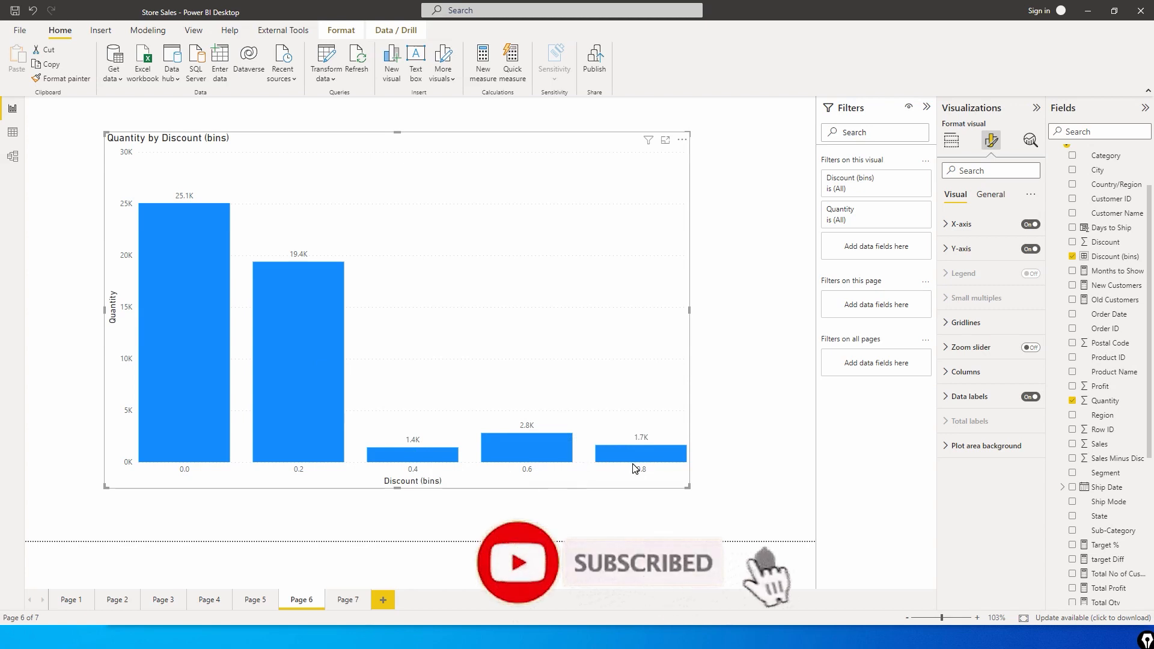
mouse_move(228, 399)
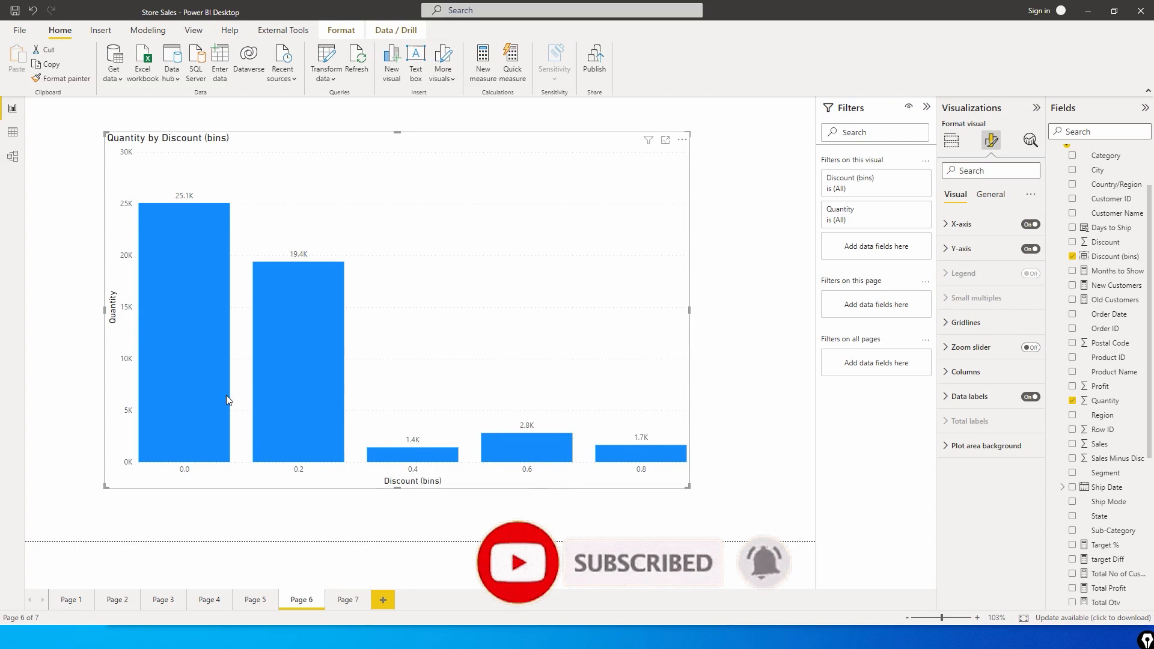
mouse_move(217, 398)
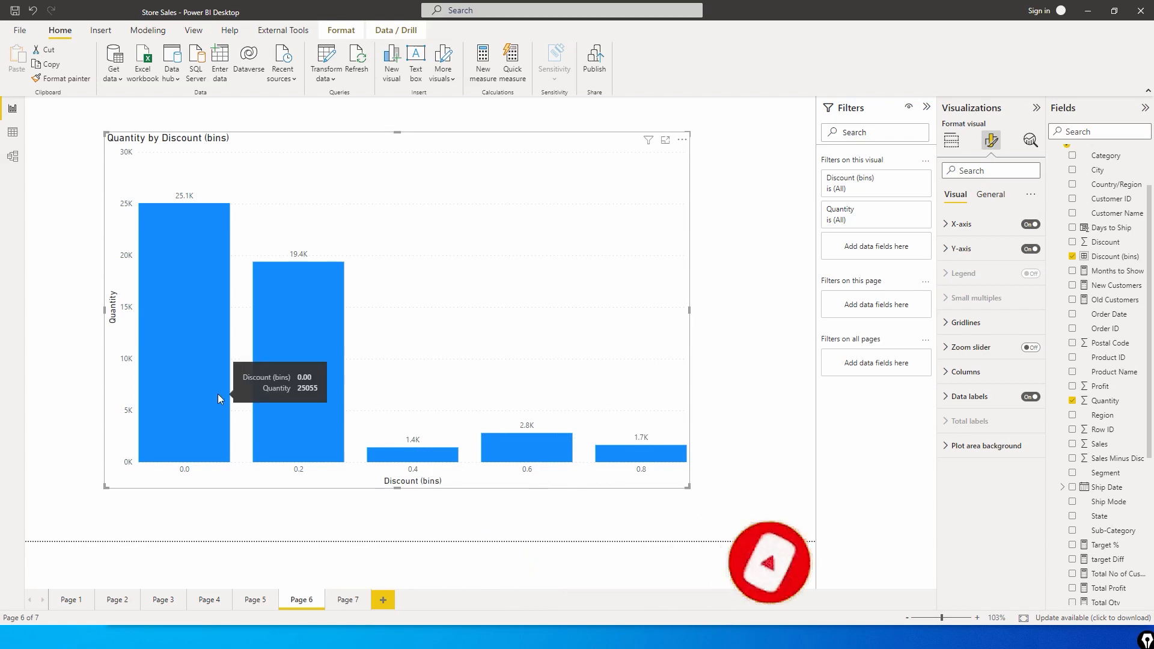
mouse_move(198, 285)
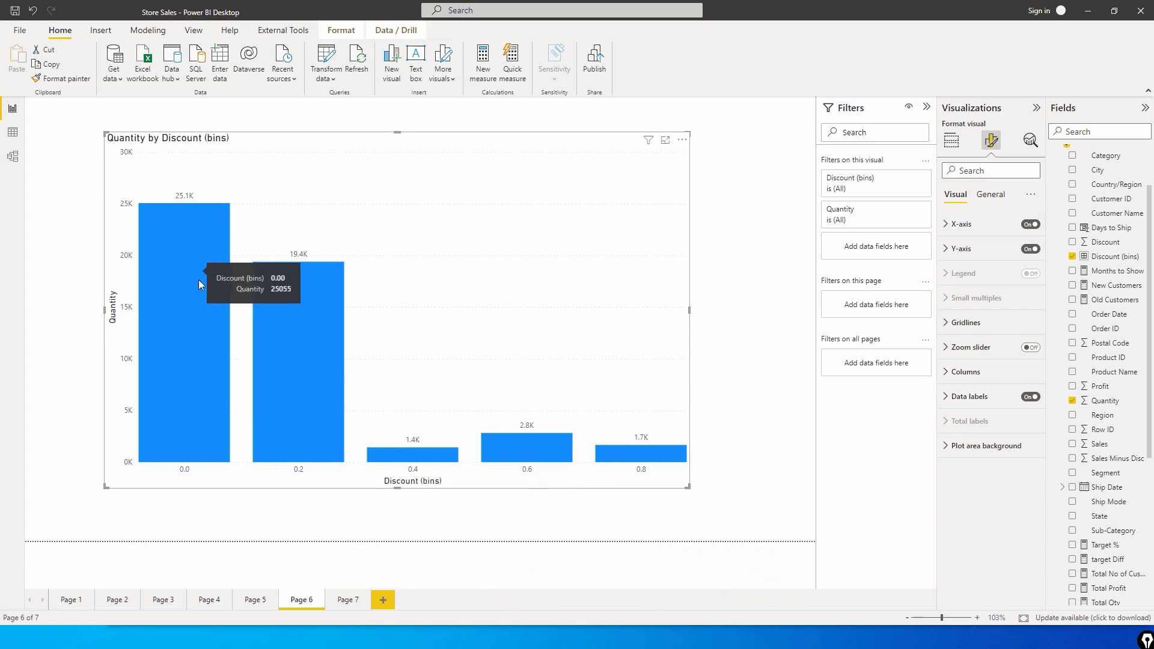
mouse_move(475, 300)
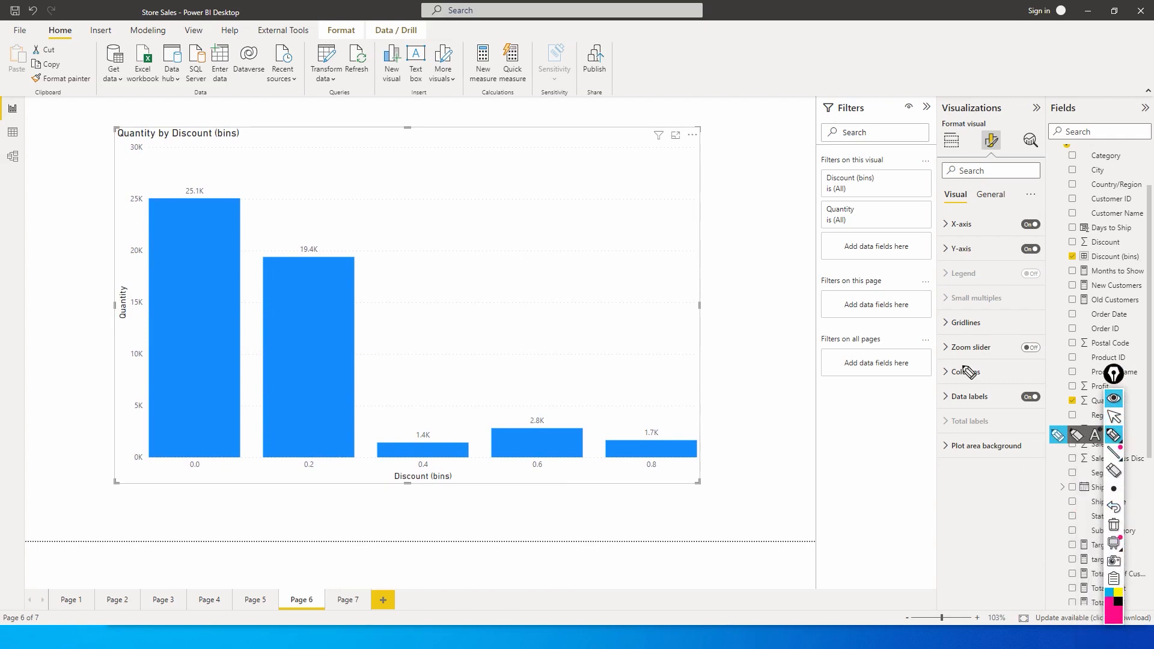
mouse_move(548, 419)
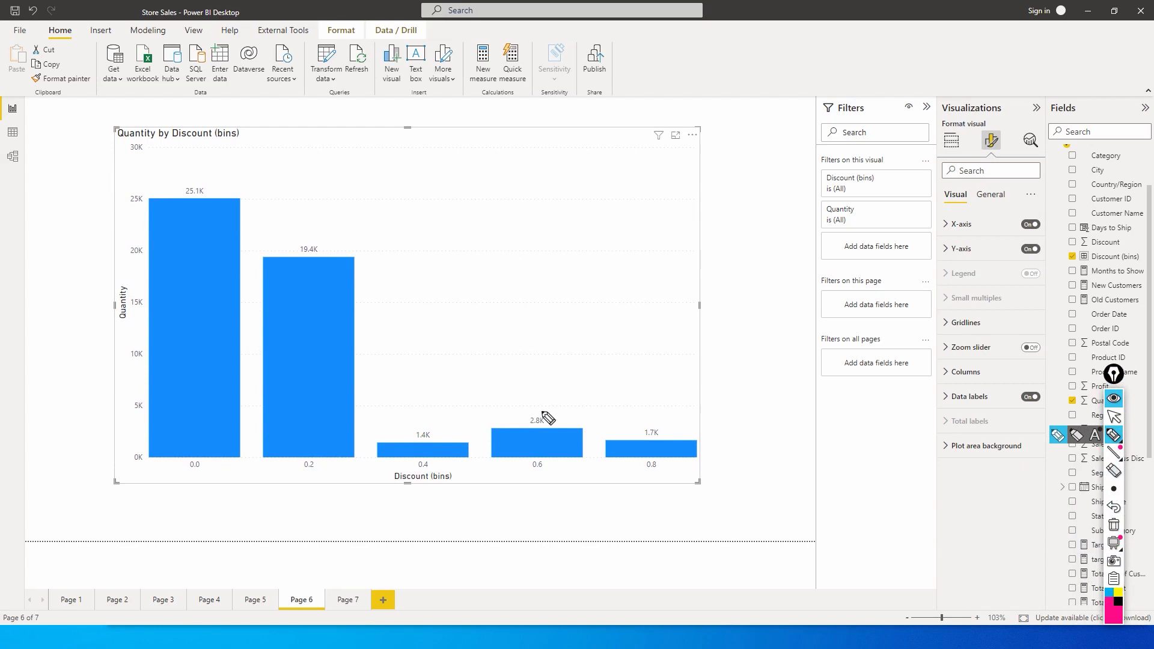
mouse_move(427, 185)
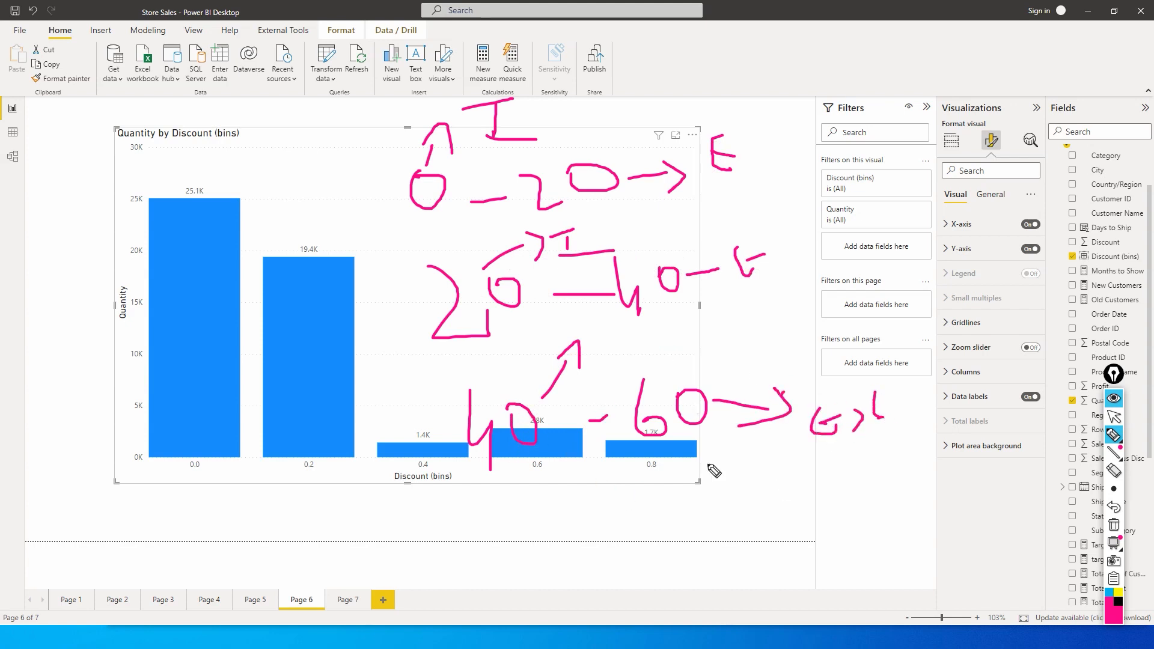
mouse_move(645, 470)
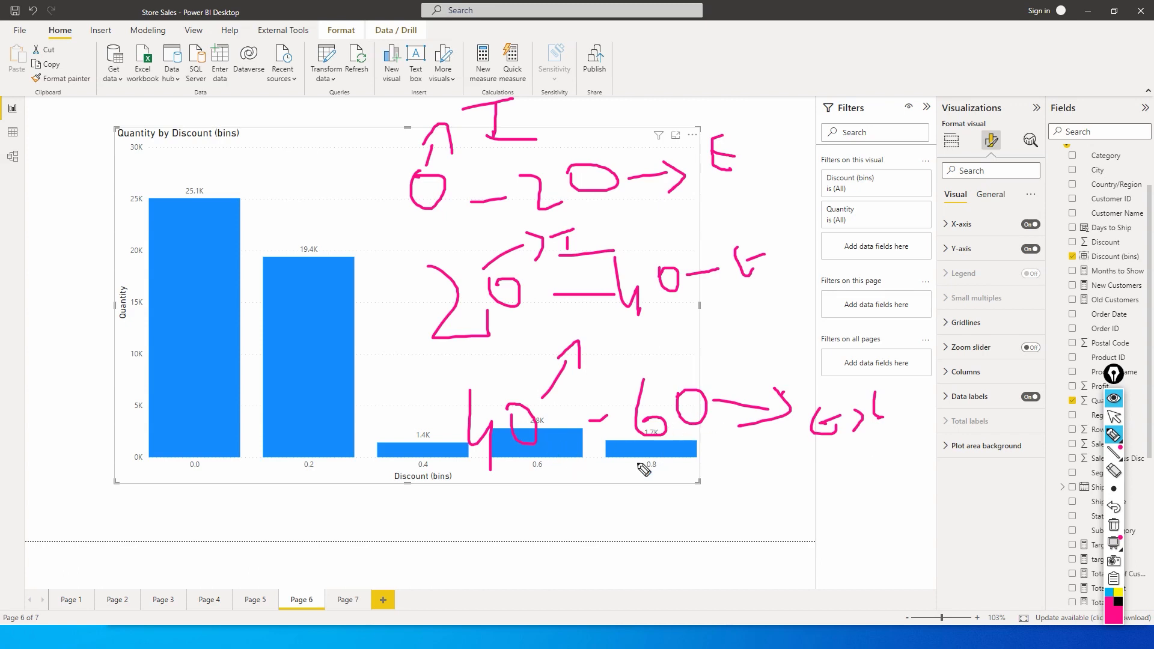
mouse_move(661, 457)
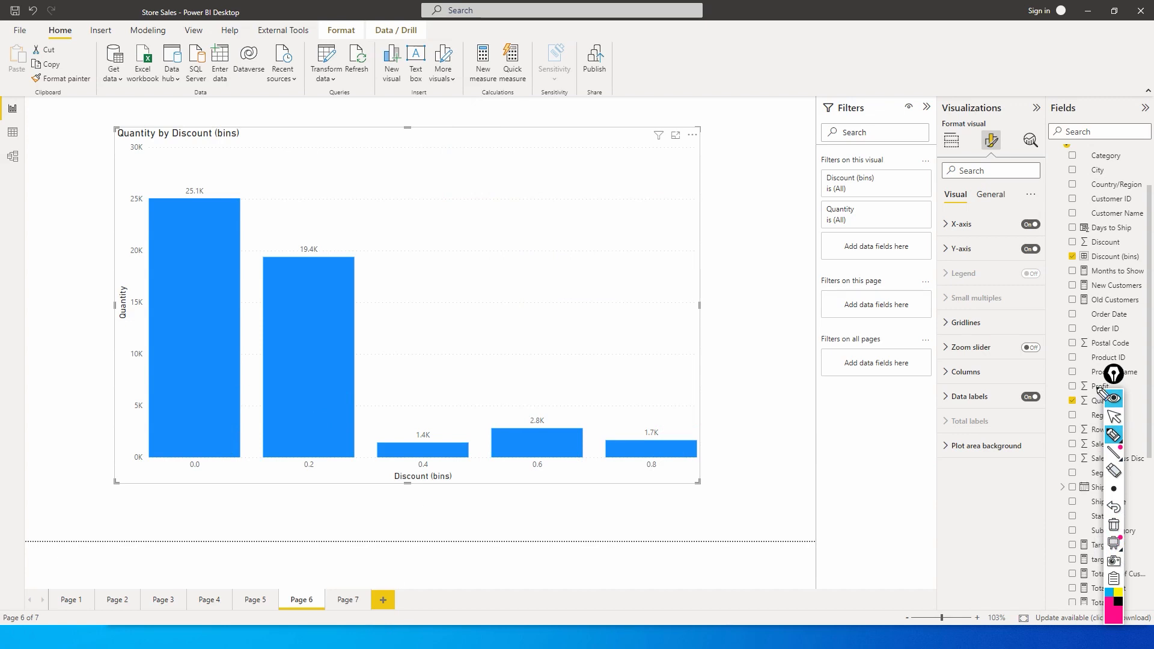
mouse_move(346, 611)
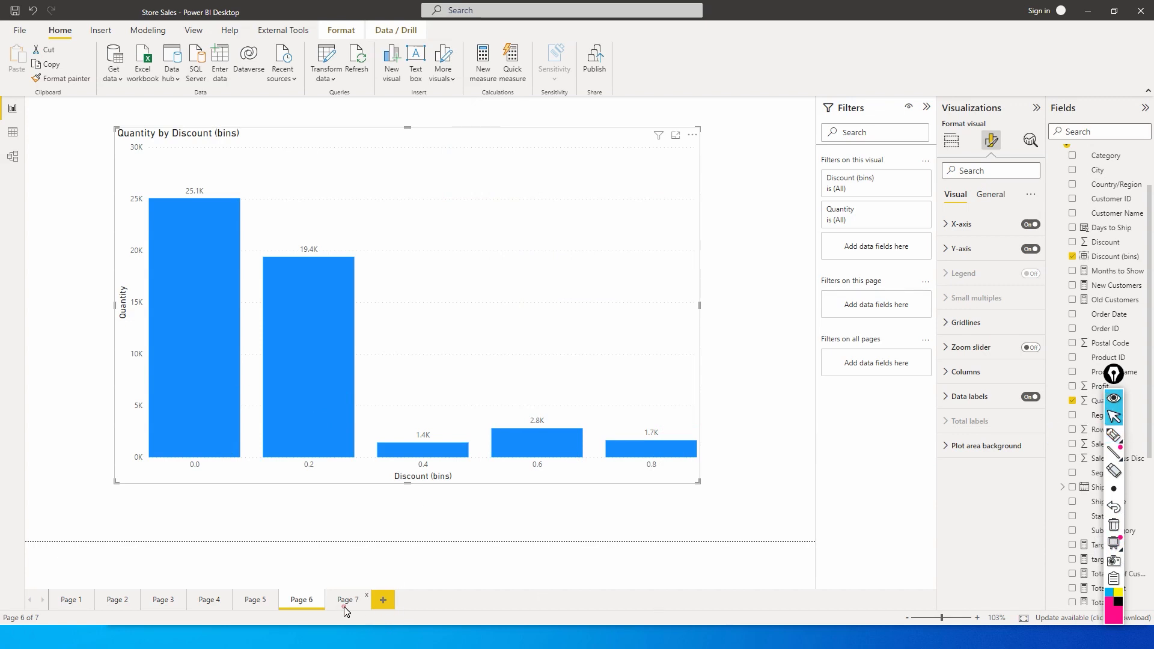
Move to Page 7 and show the Titanic table's rows, including Age, in Data view
left_click(346, 599)
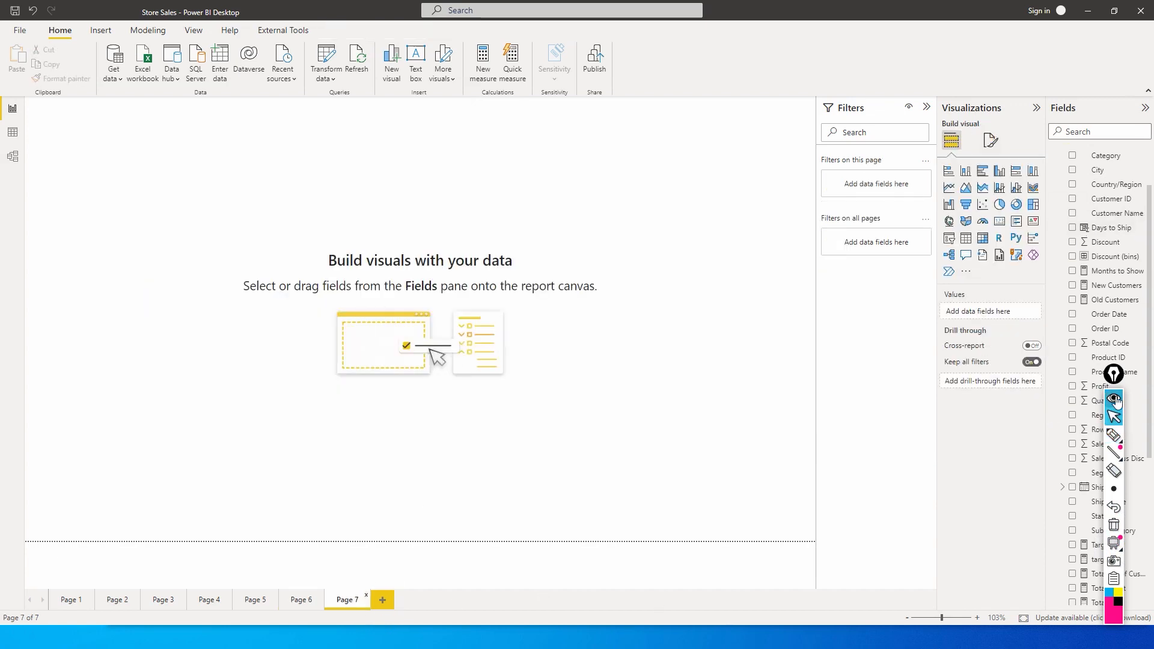
scroll("up", 3)
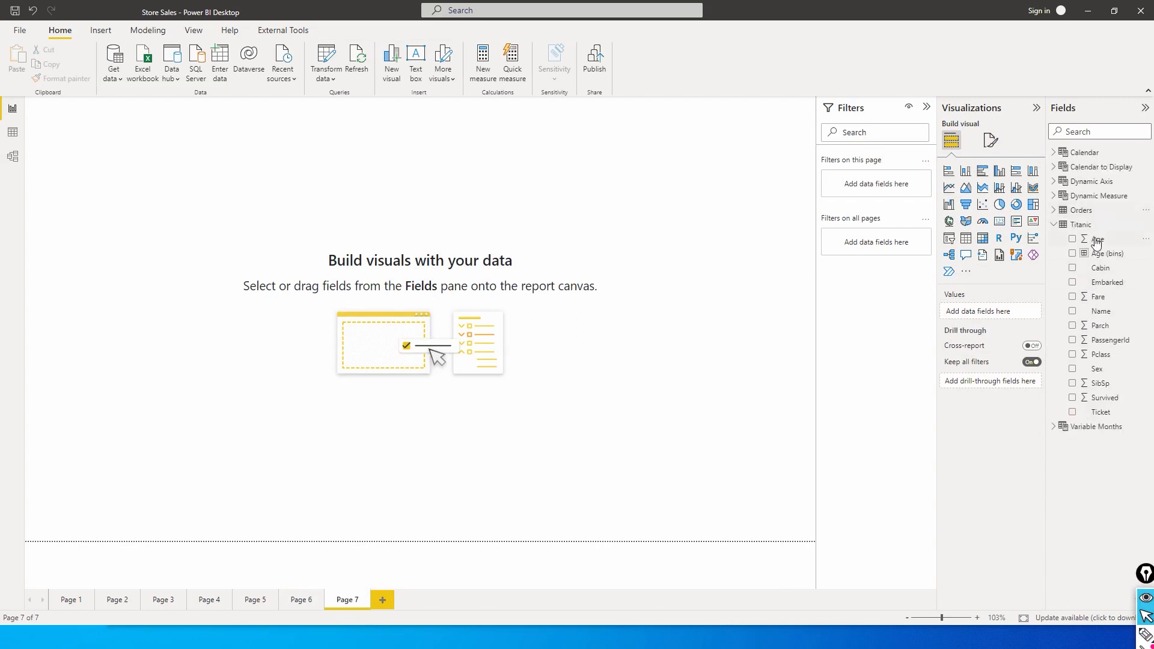
left_click(12, 133)
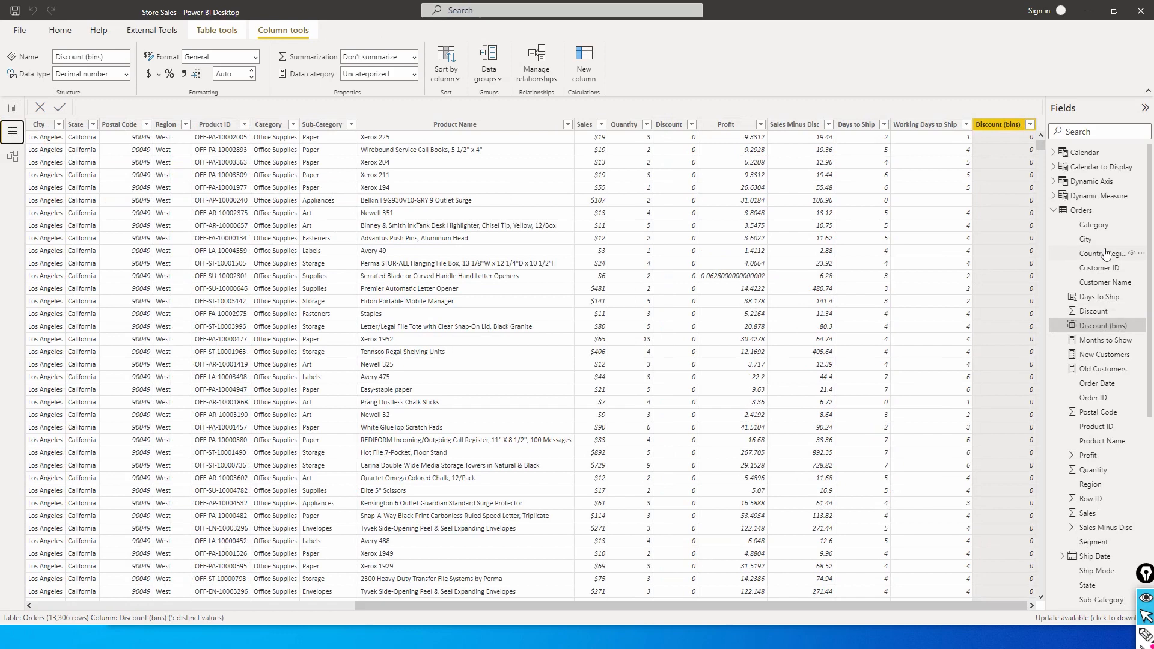
left_click(1083, 238)
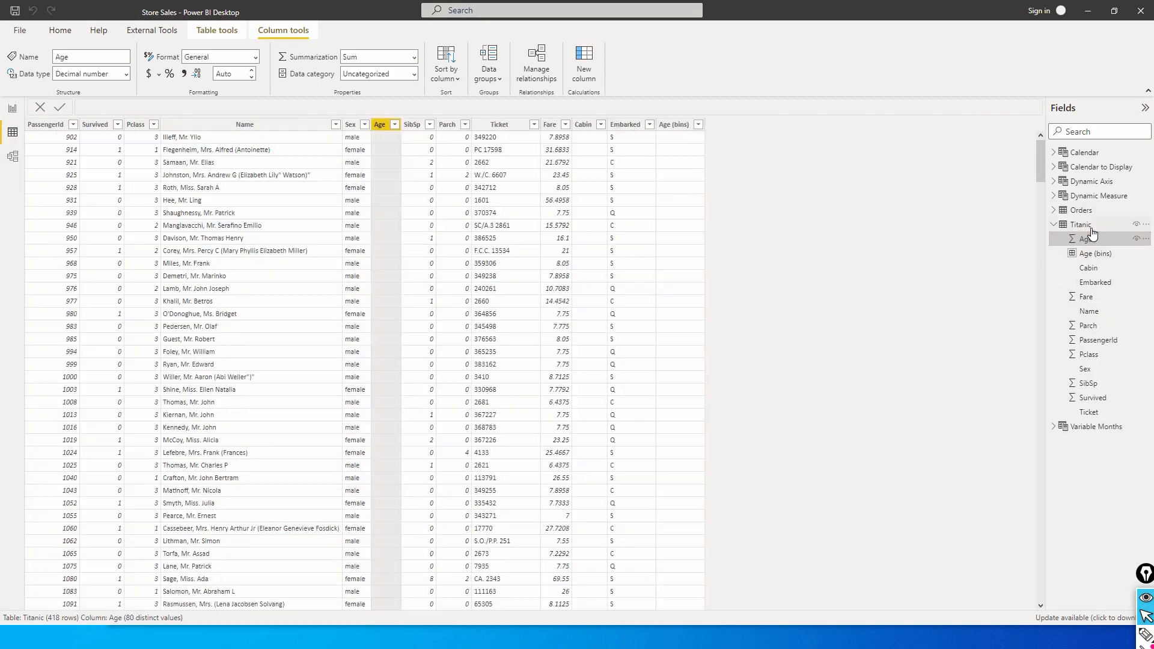
left_click(1081, 225)
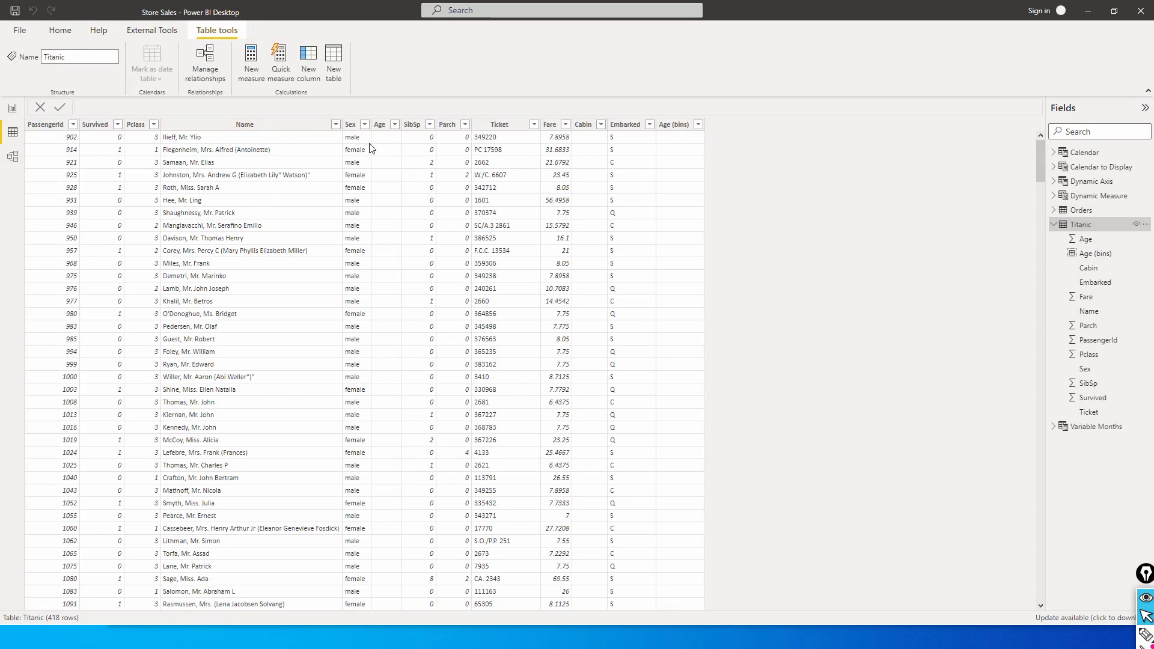
mouse_move(550, 124)
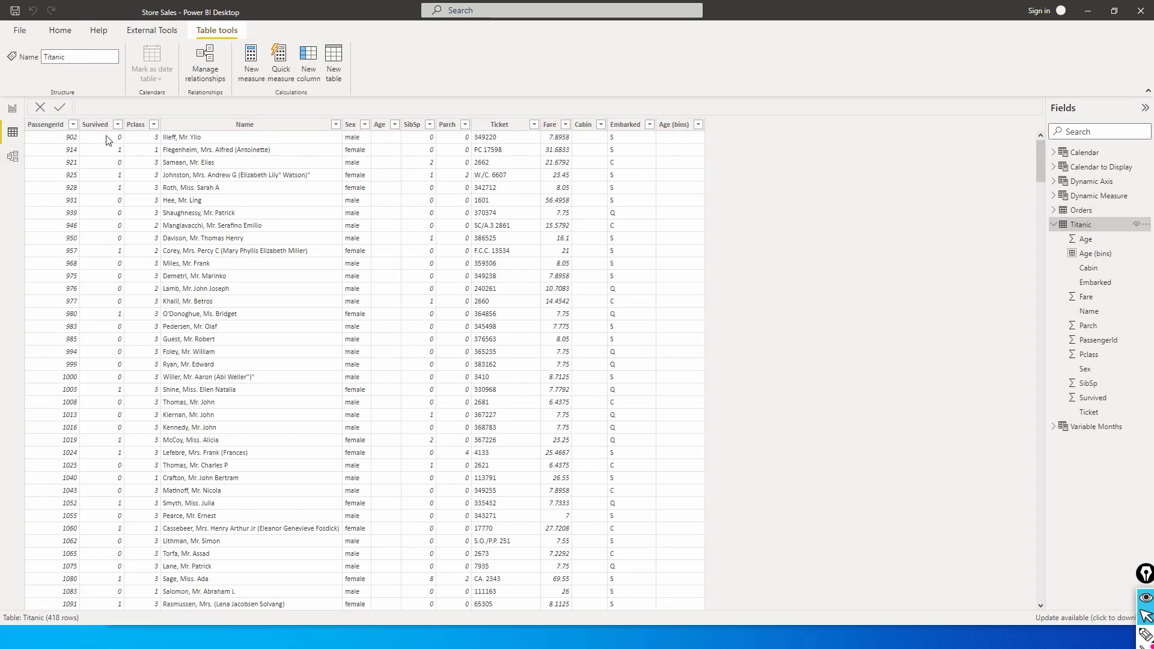
Check the Age and Survived columns of the Titanic table and return to the Page 7 canvas
left_click(380, 124)
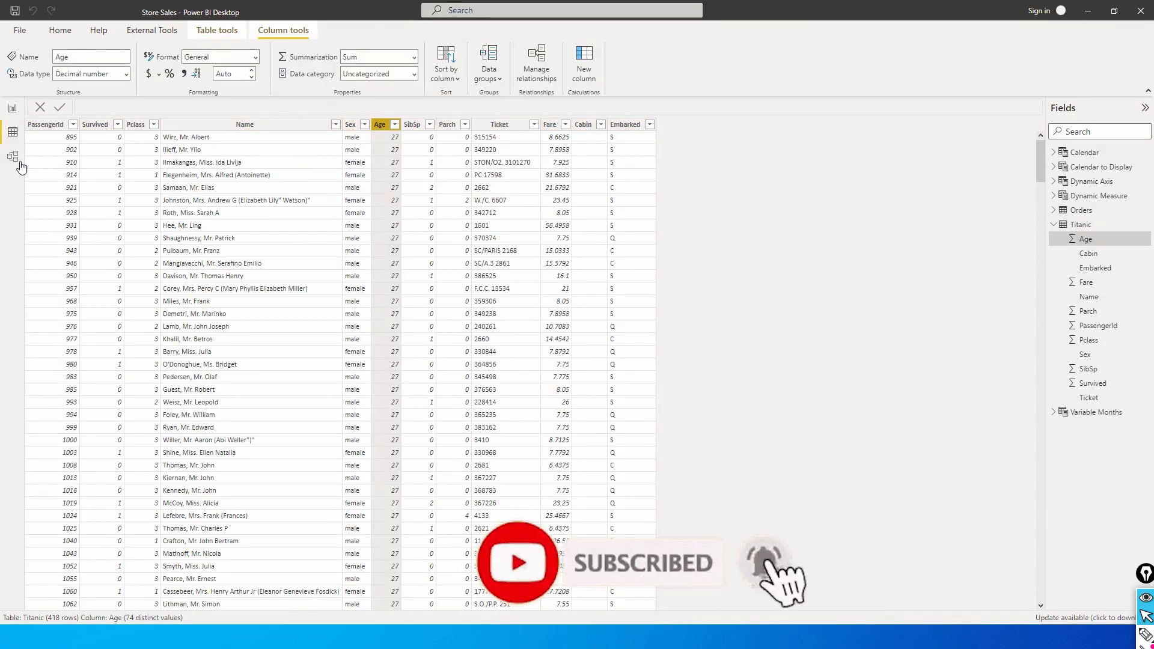
left_click(94, 124)
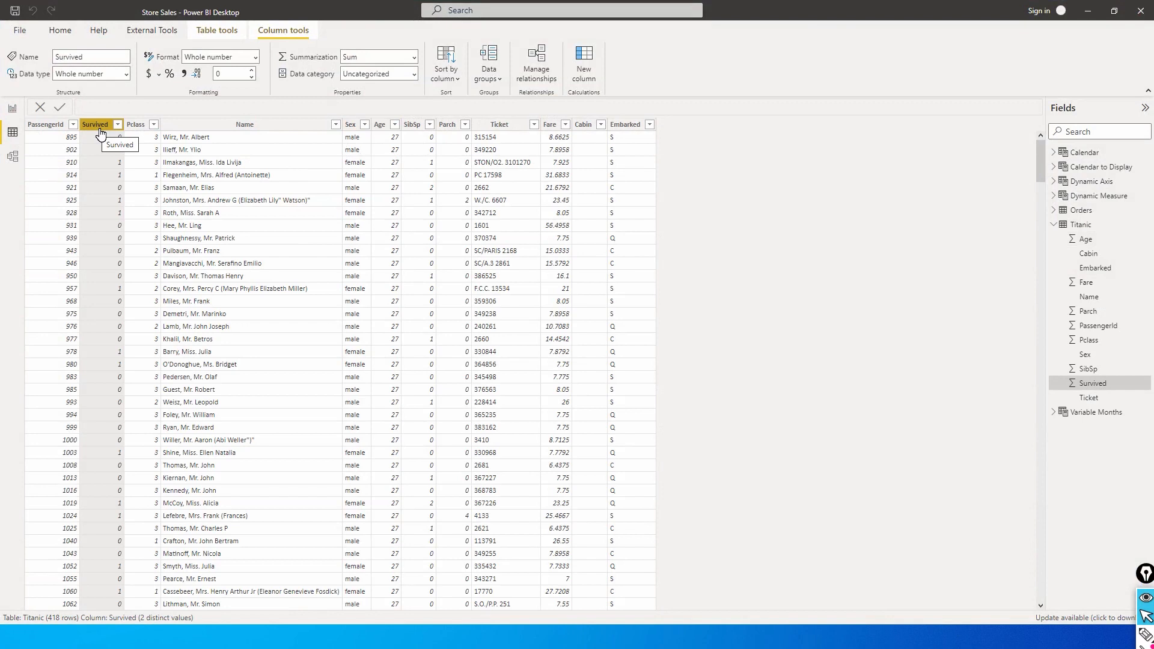
mouse_move(85, 156)
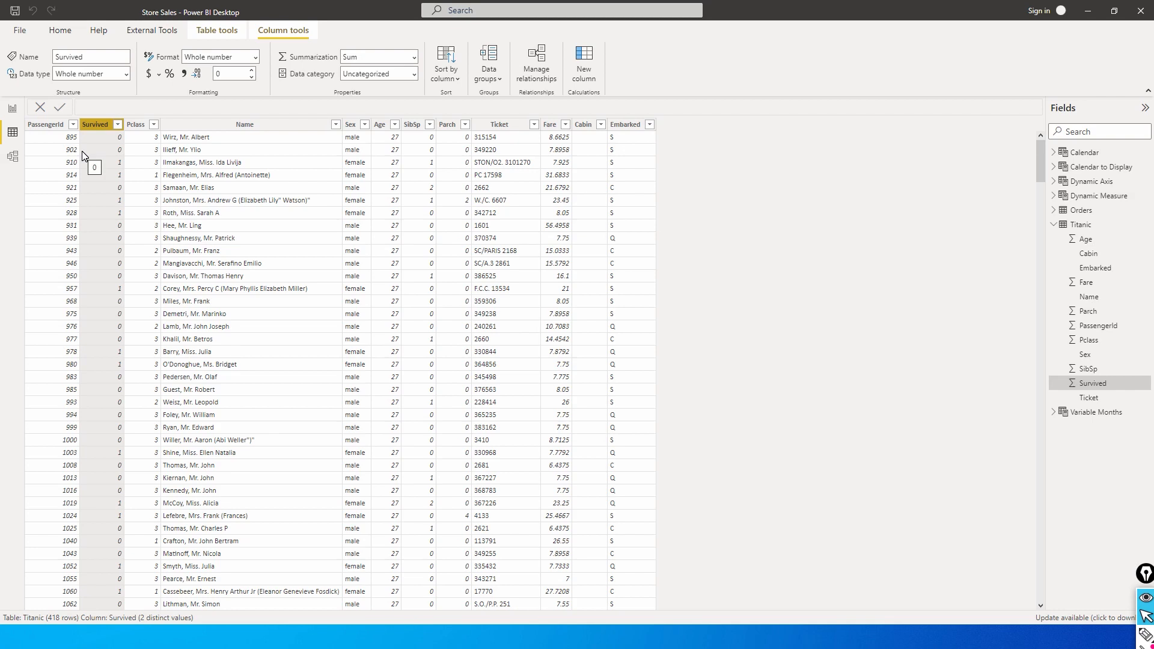
left_click(12, 108)
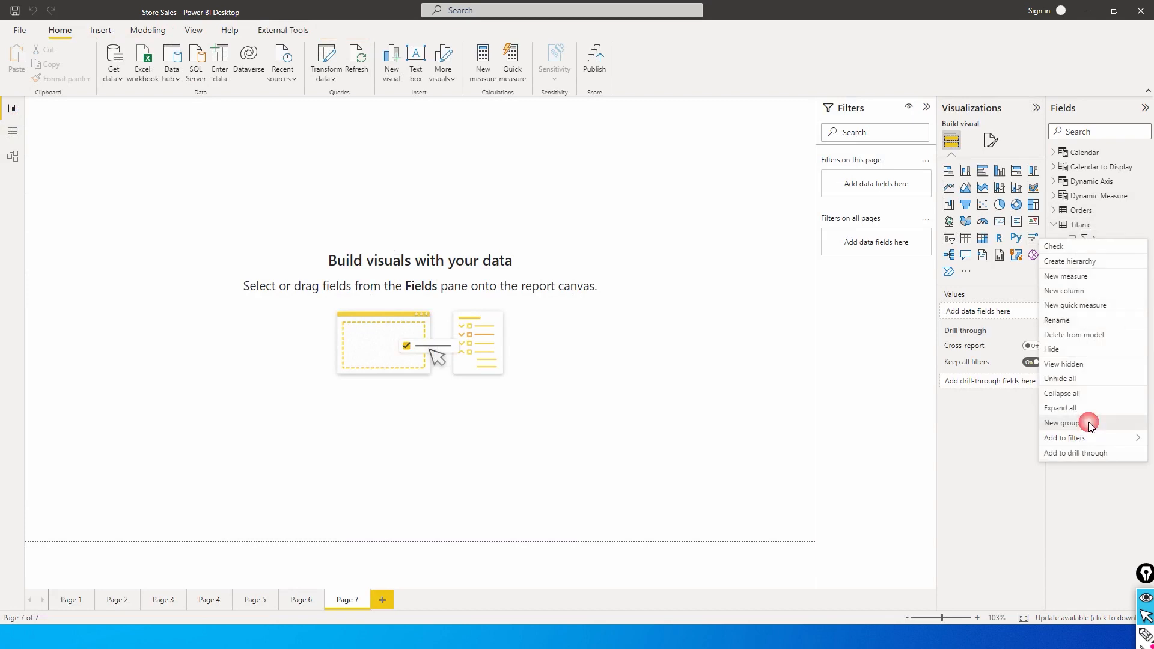
Group Age into an Age (bins) field with bin size 10 and select it
left_click(1062, 424)
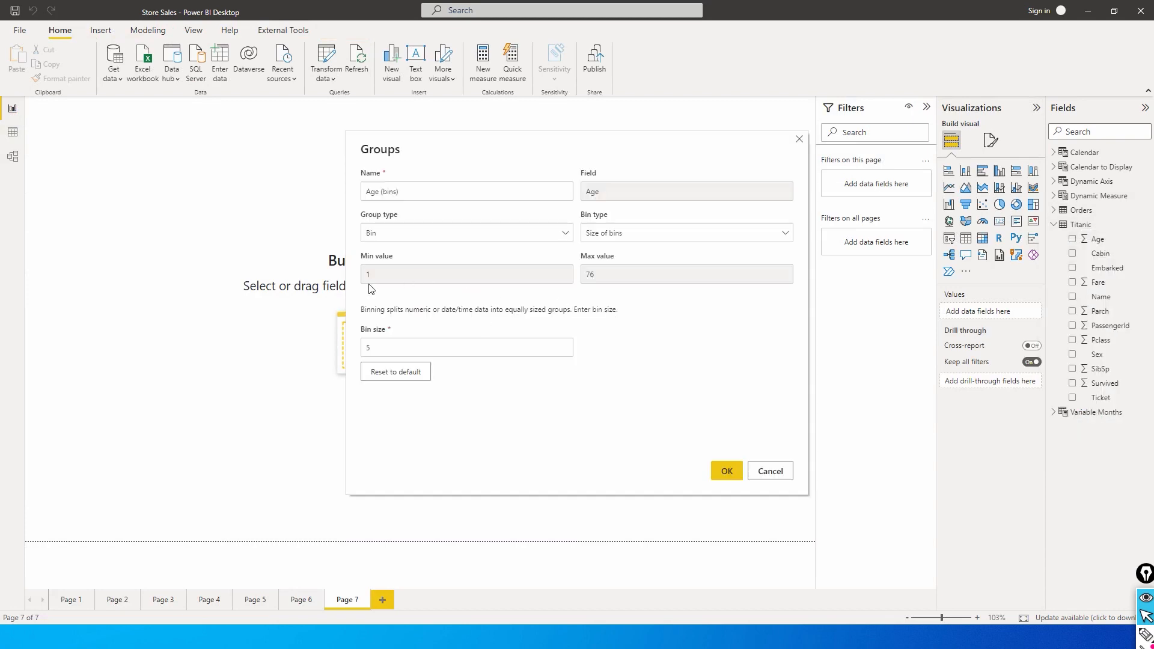
mouse_move(376, 280)
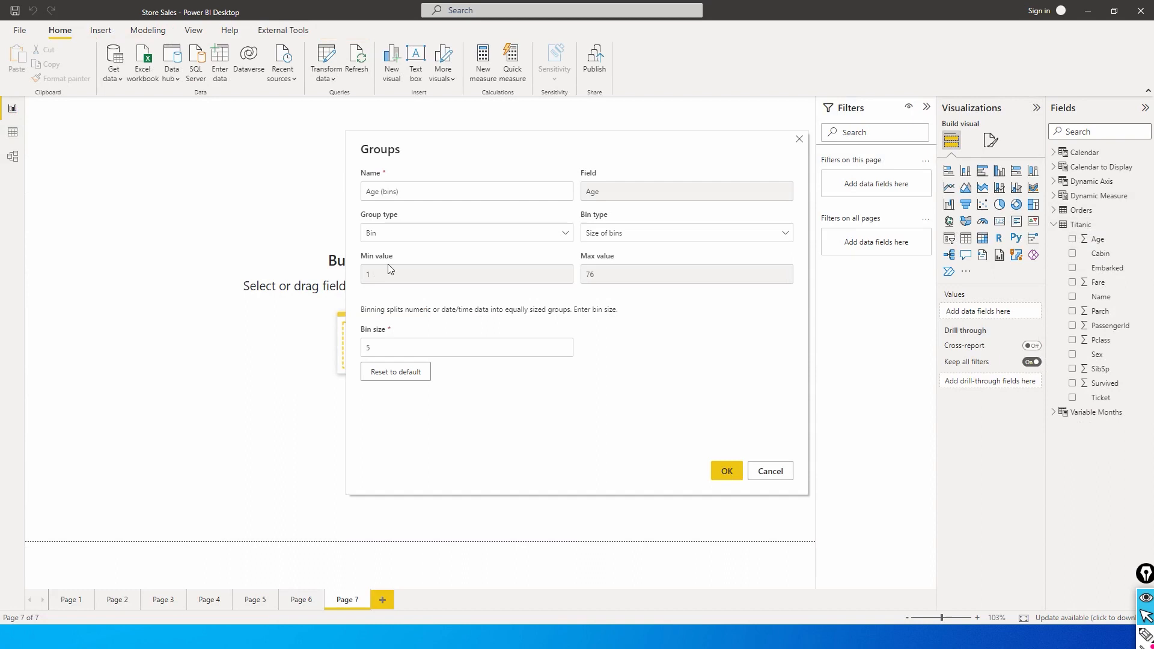
mouse_move(690, 337)
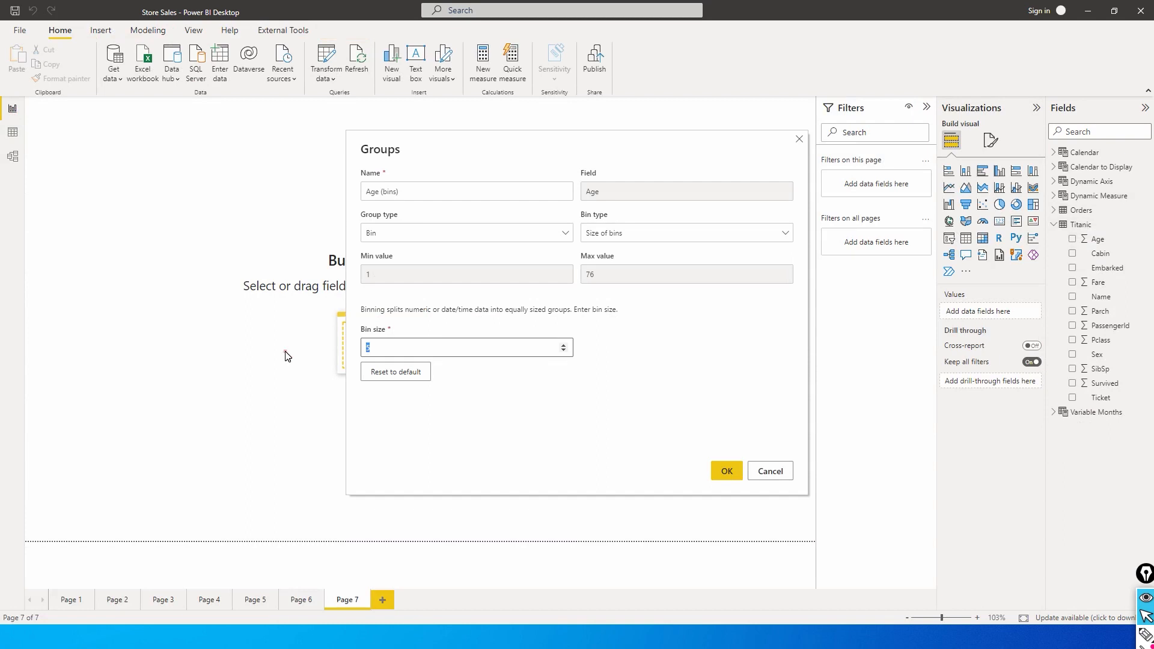
type("10")
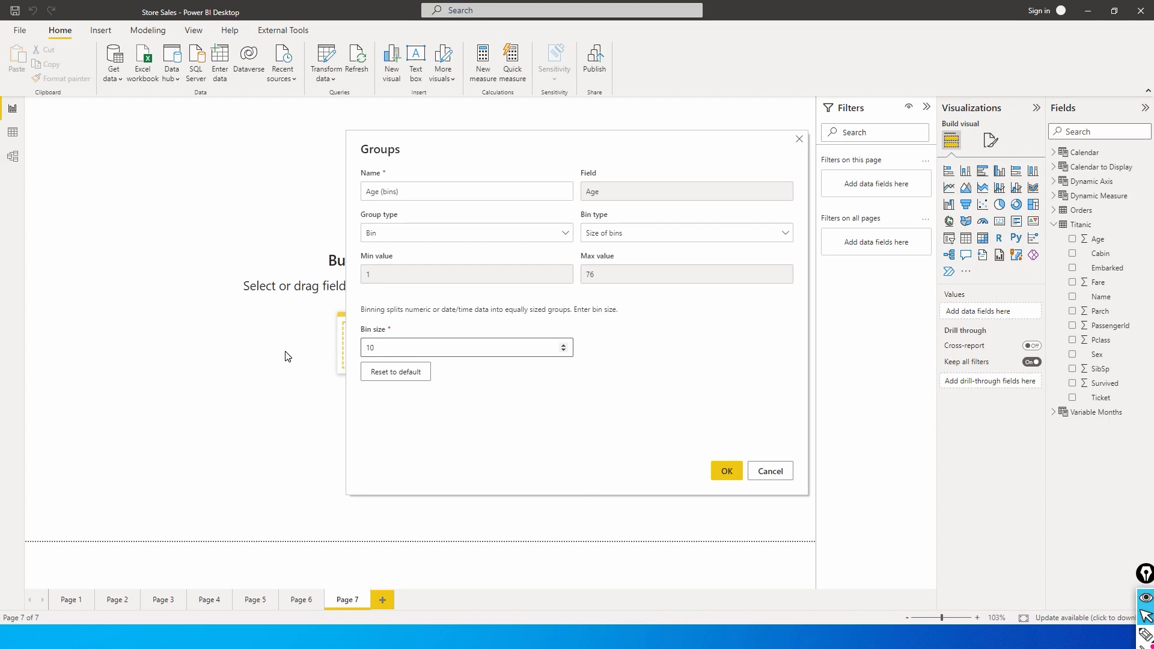
left_click(727, 472)
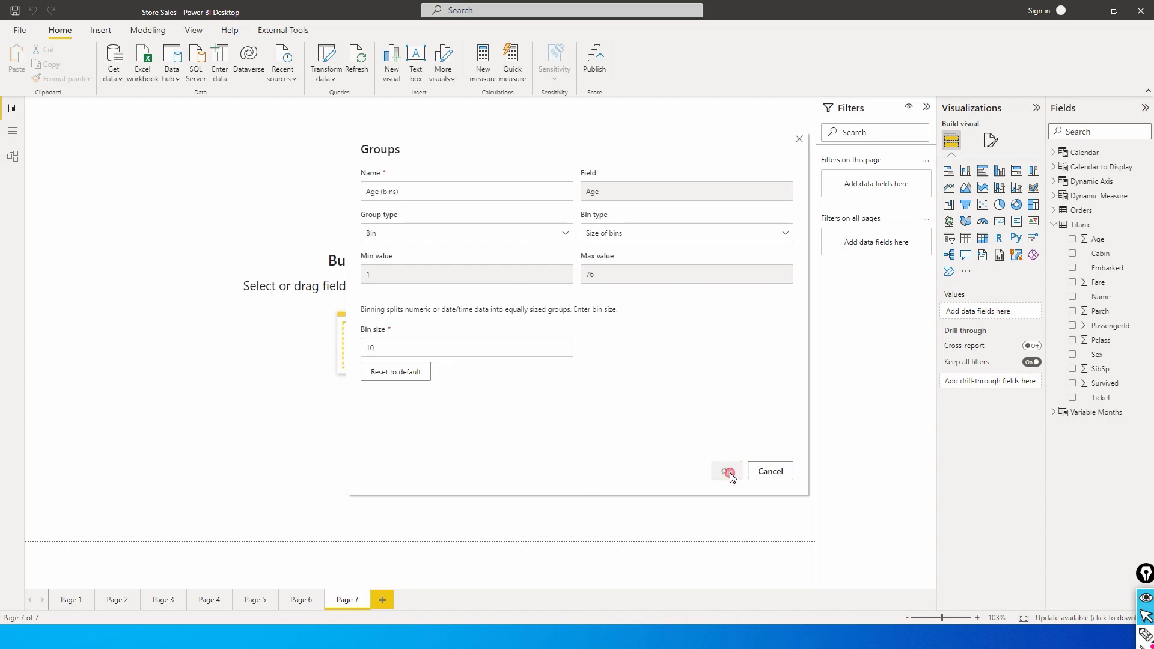
left_click(727, 471)
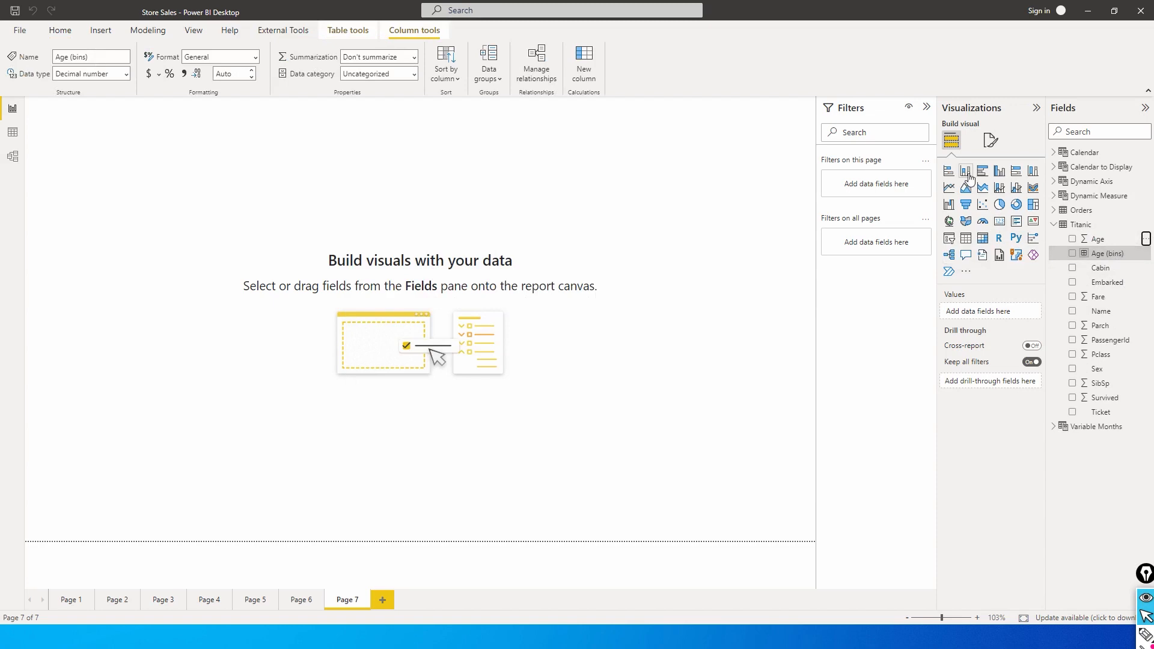
Add a clustered column chart of Survived by Age (bins) to Page 7
left_click(966, 170)
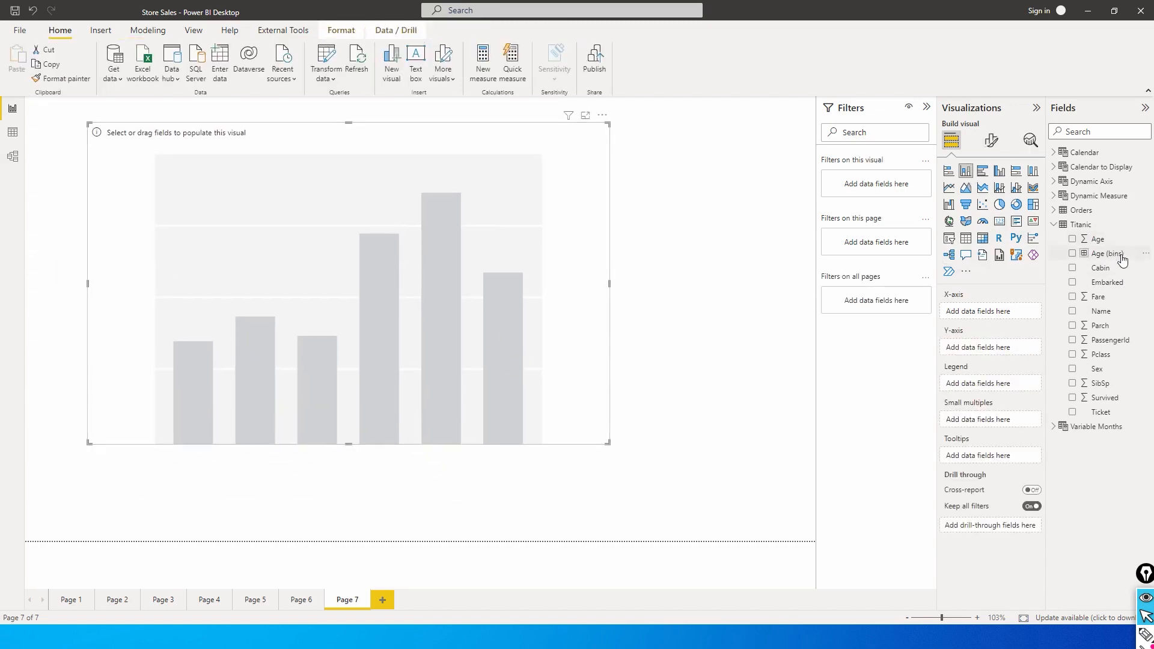
left_click(1072, 254)
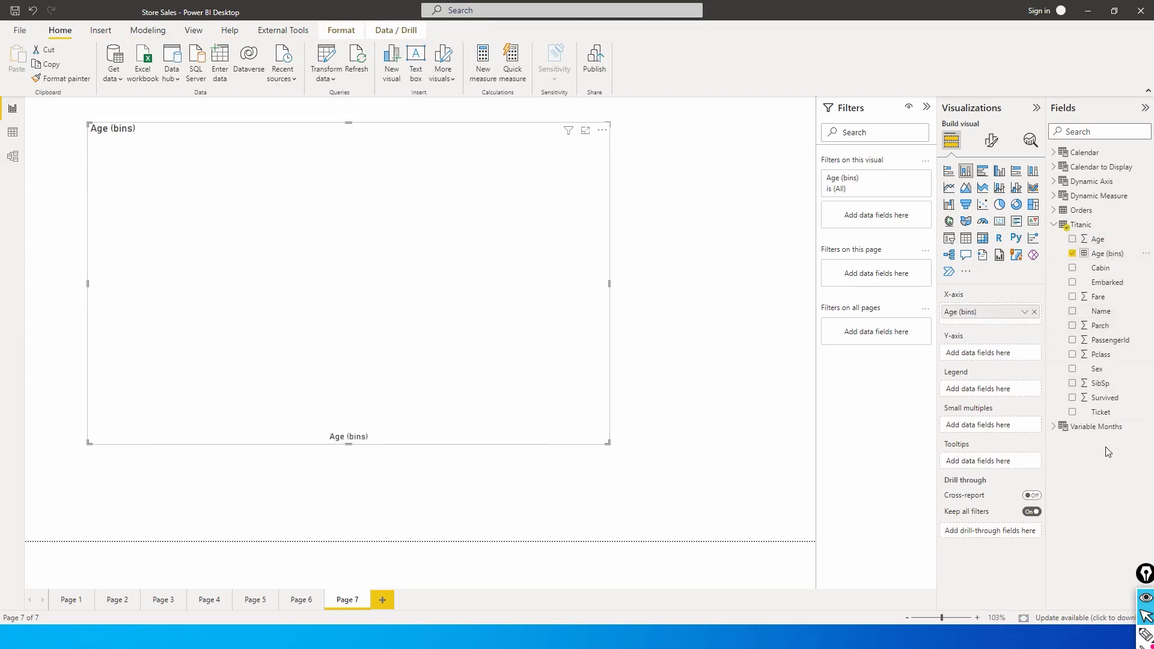
mouse_move(1111, 339)
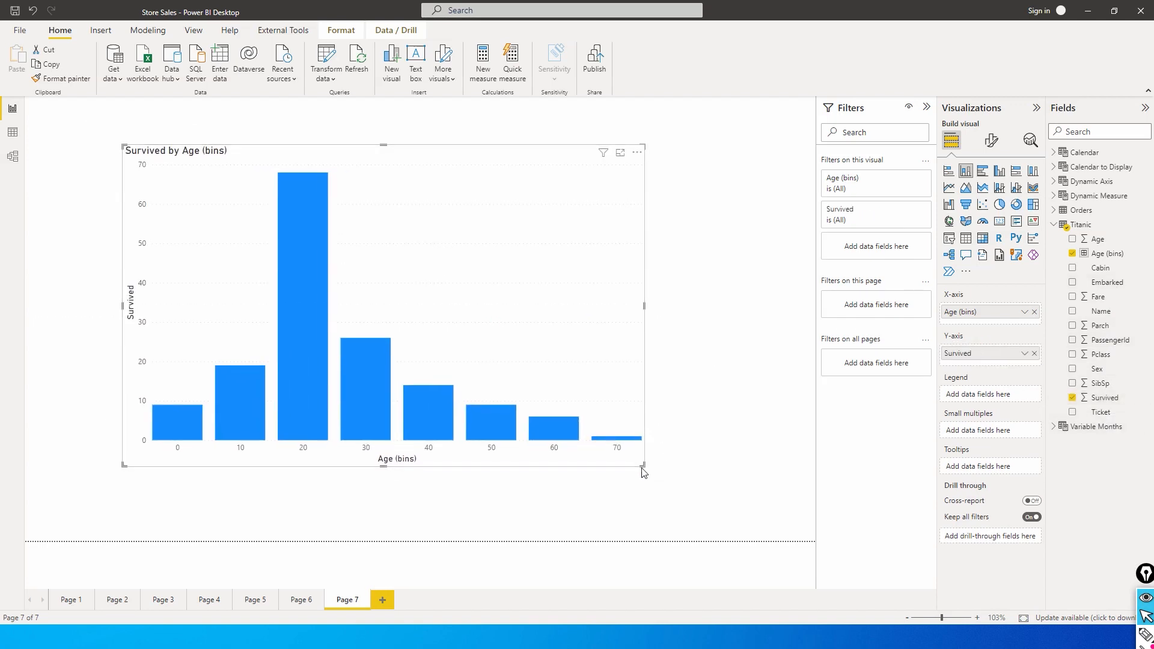
left_click(990, 139)
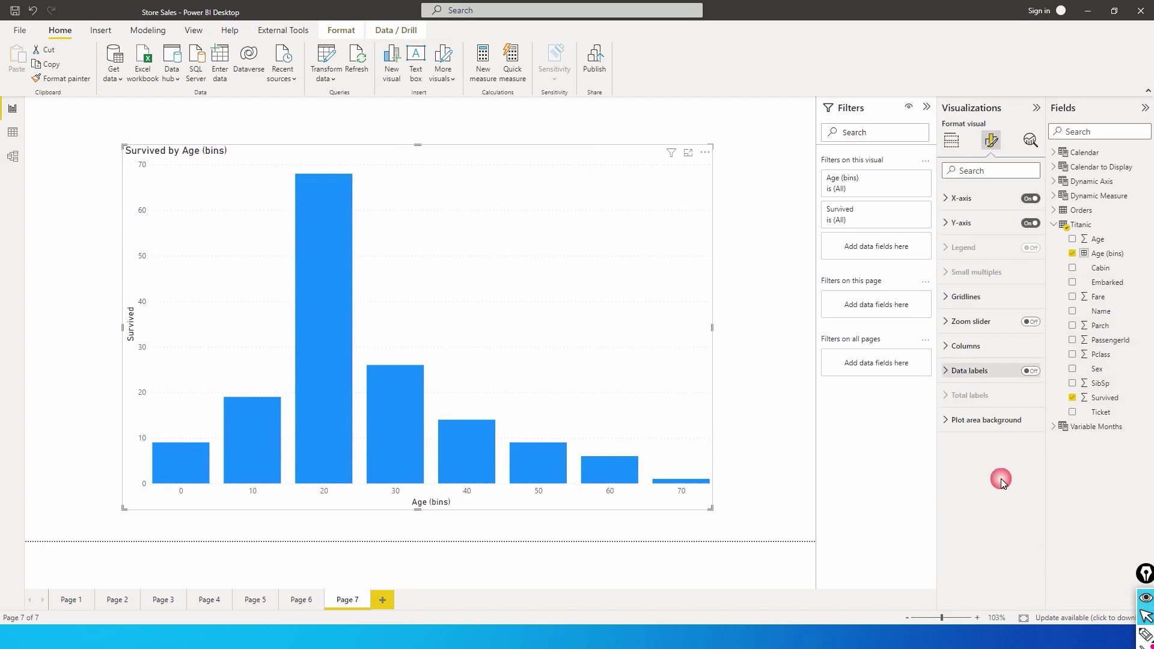
Turn Data labels On so survivor counts appear above each age-bin column
left_click(1031, 370)
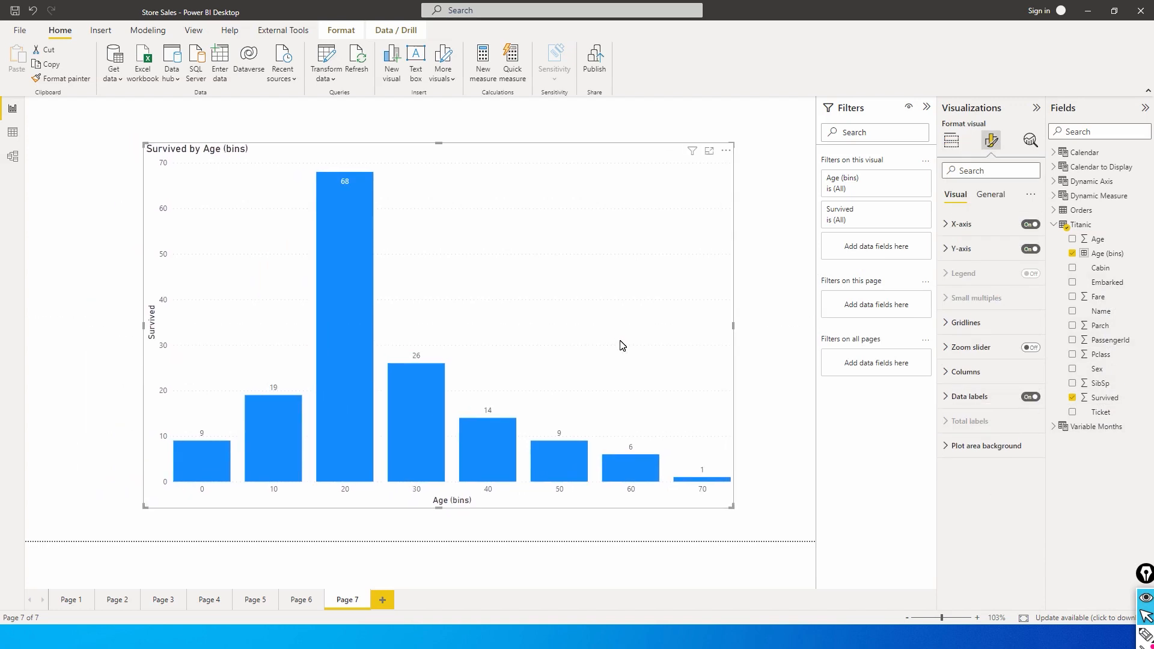
mouse_move(224, 489)
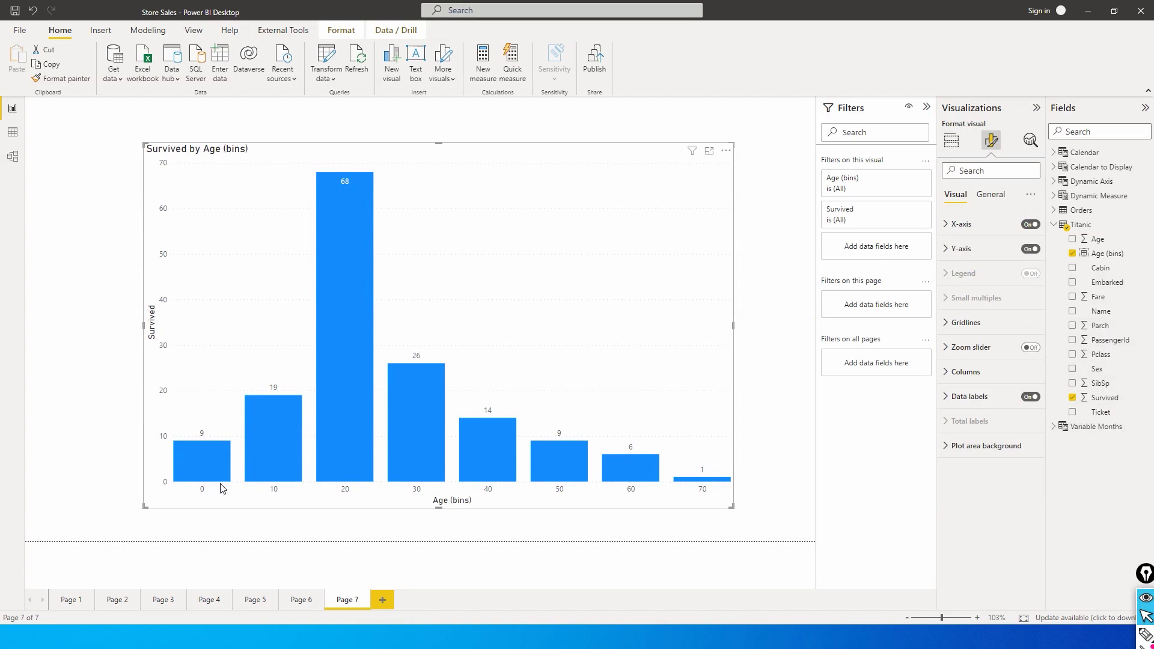
mouse_move(412, 504)
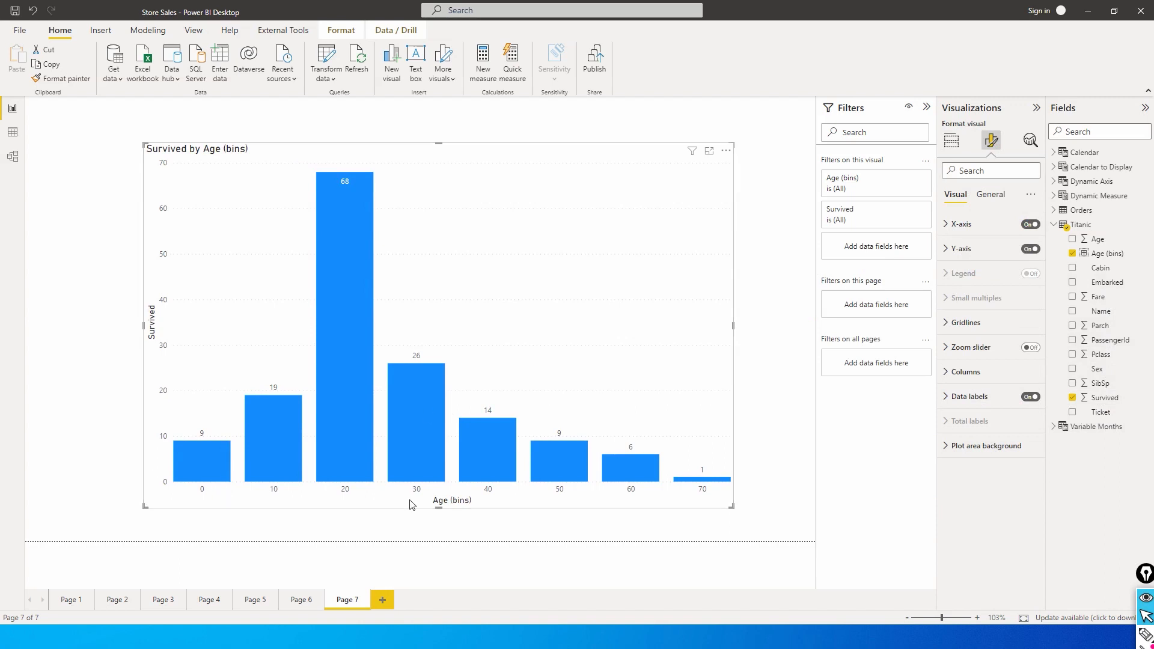
mouse_move(478, 271)
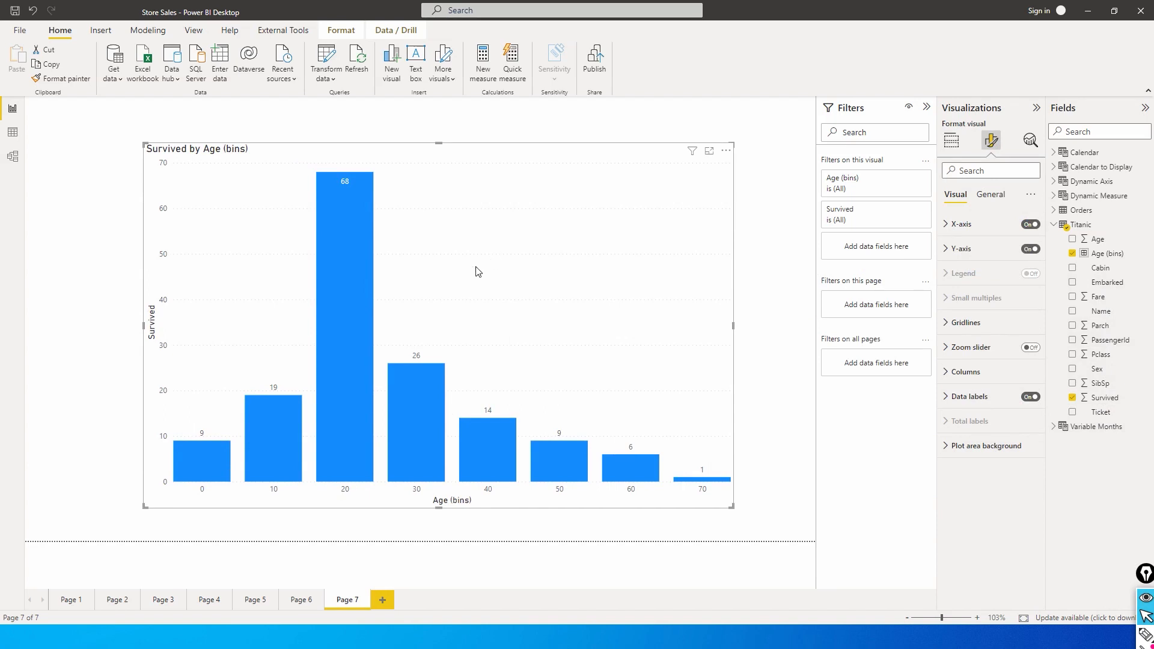
mouse_move(202, 461)
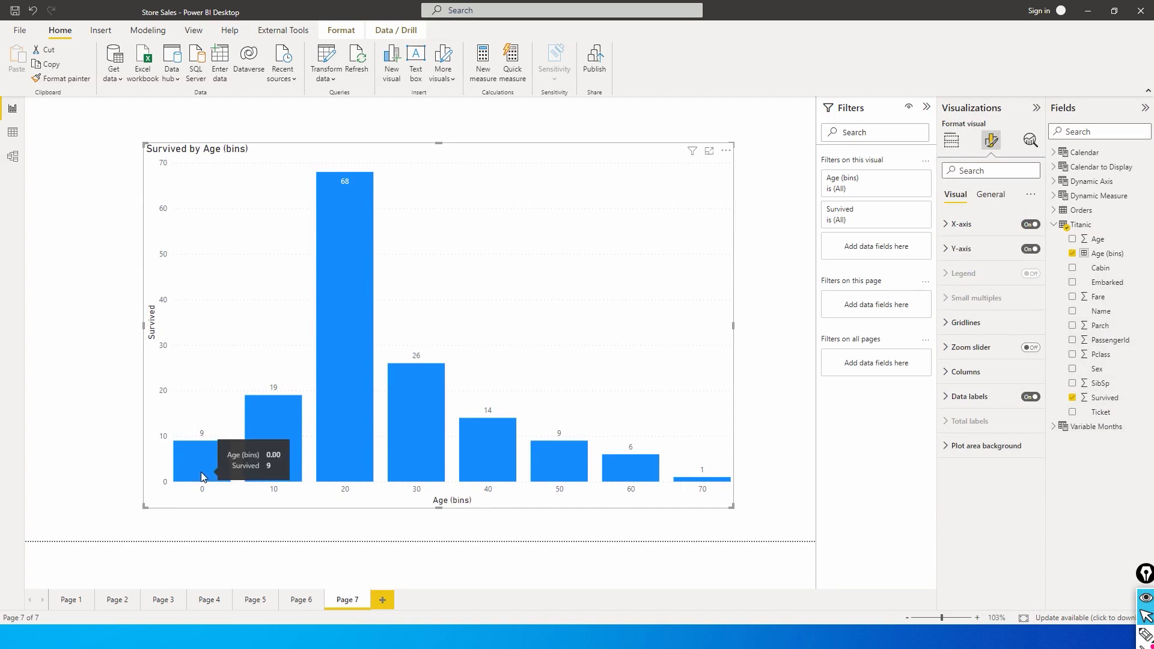
mouse_move(209, 469)
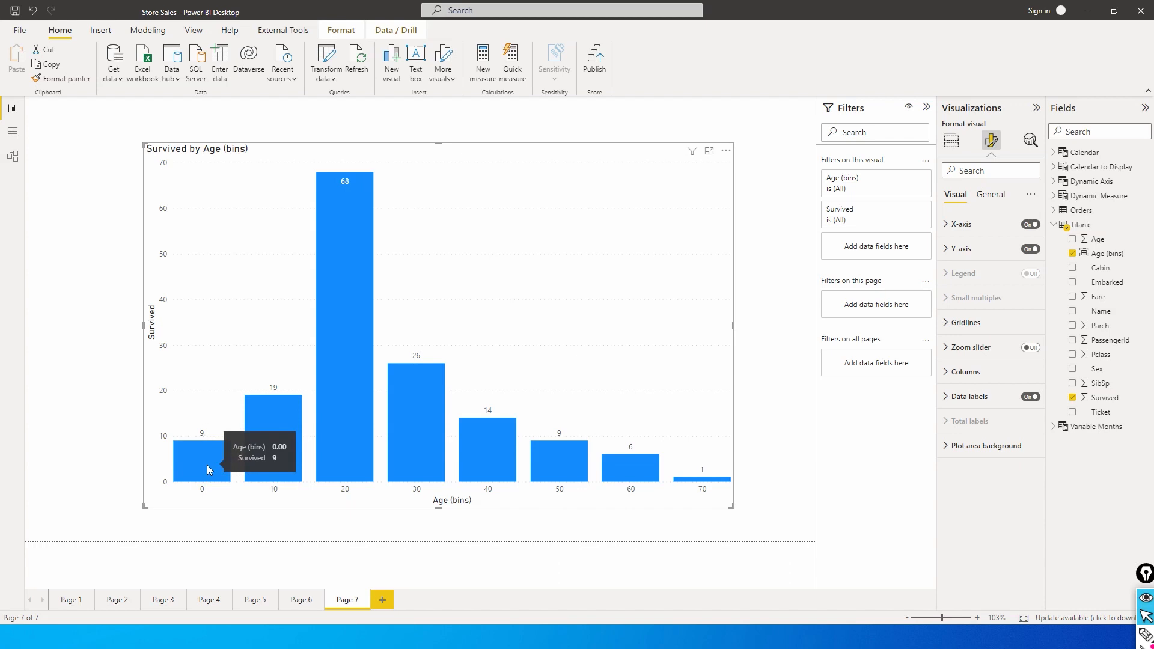
mouse_move(274, 455)
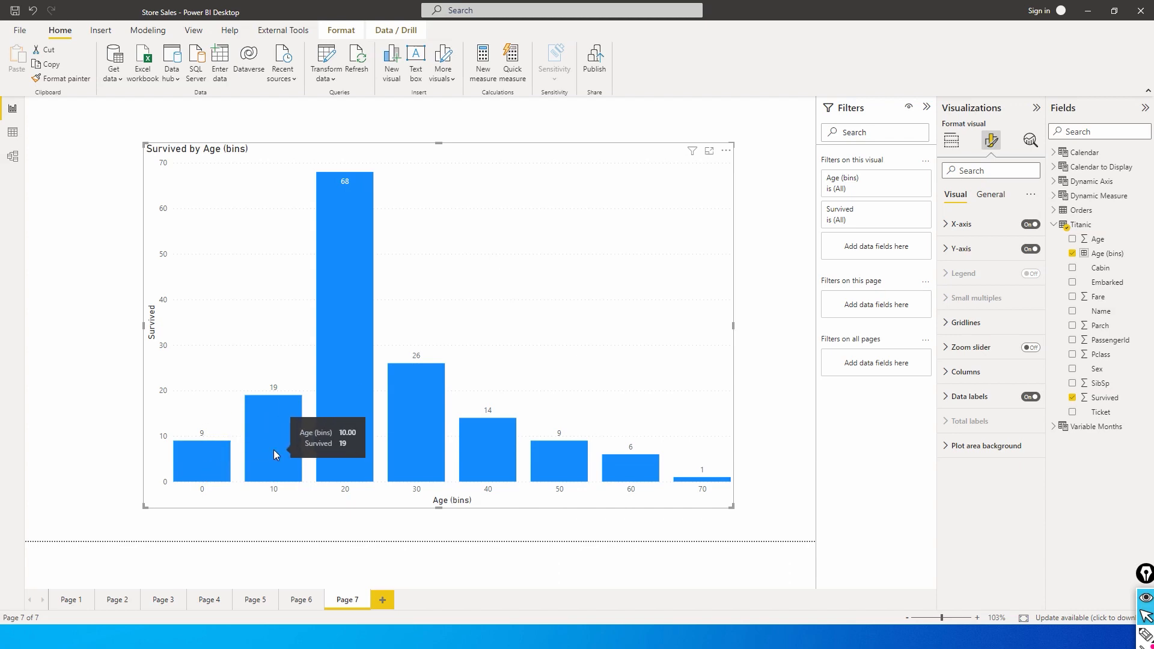
mouse_move(344, 443)
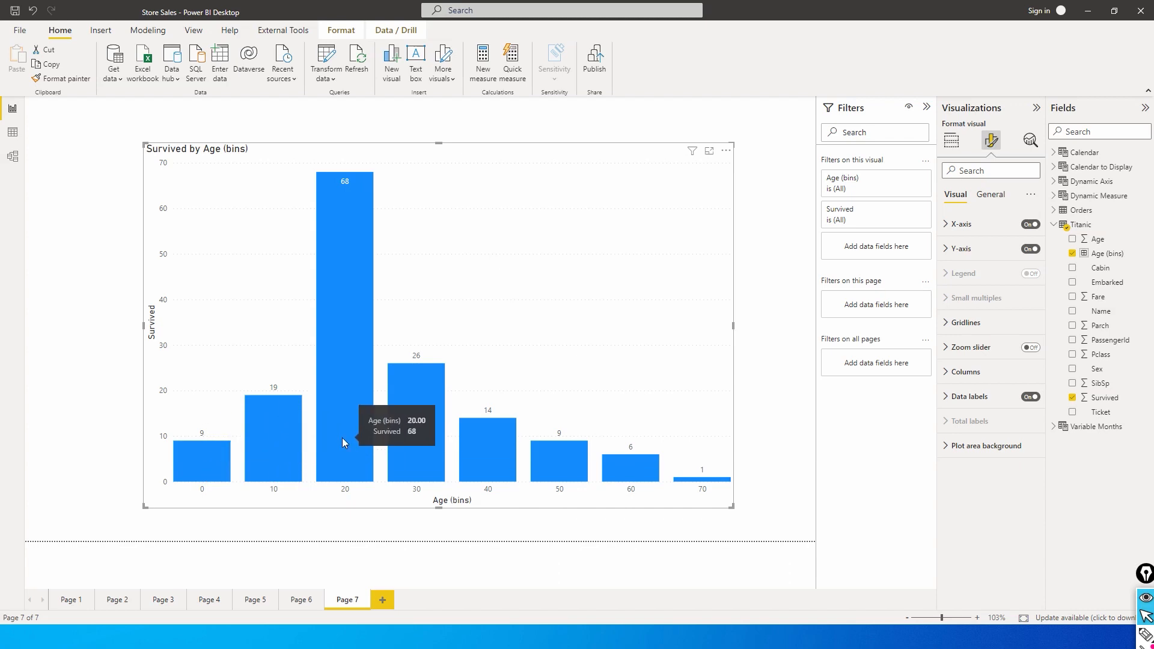
mouse_move(347, 350)
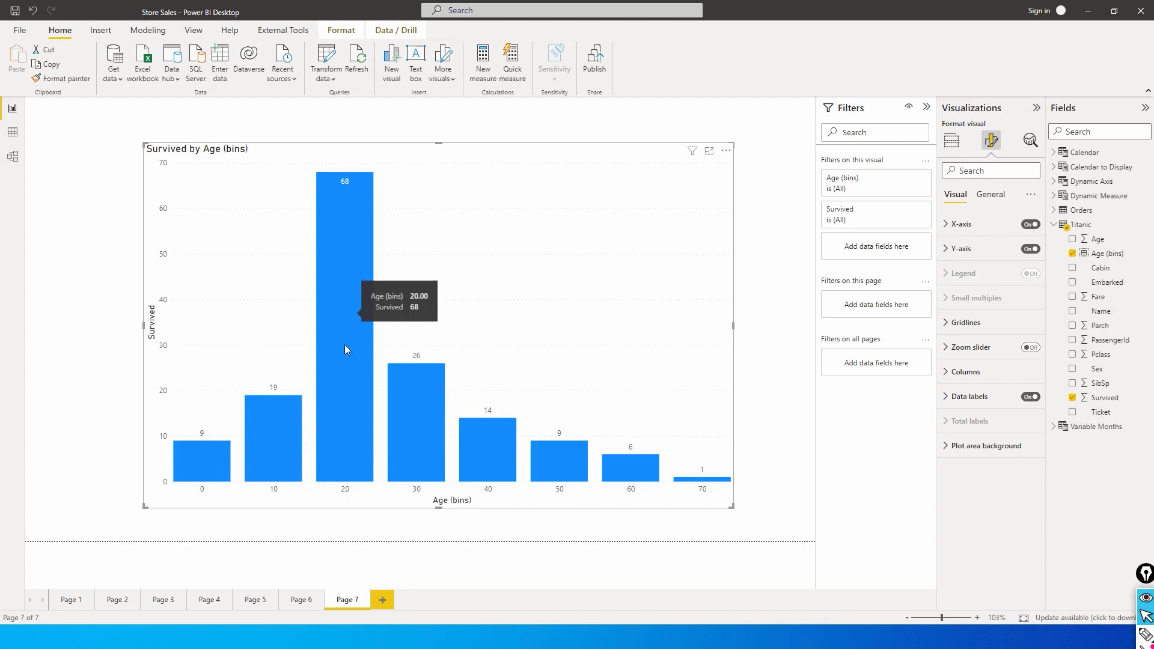
mouse_move(346, 434)
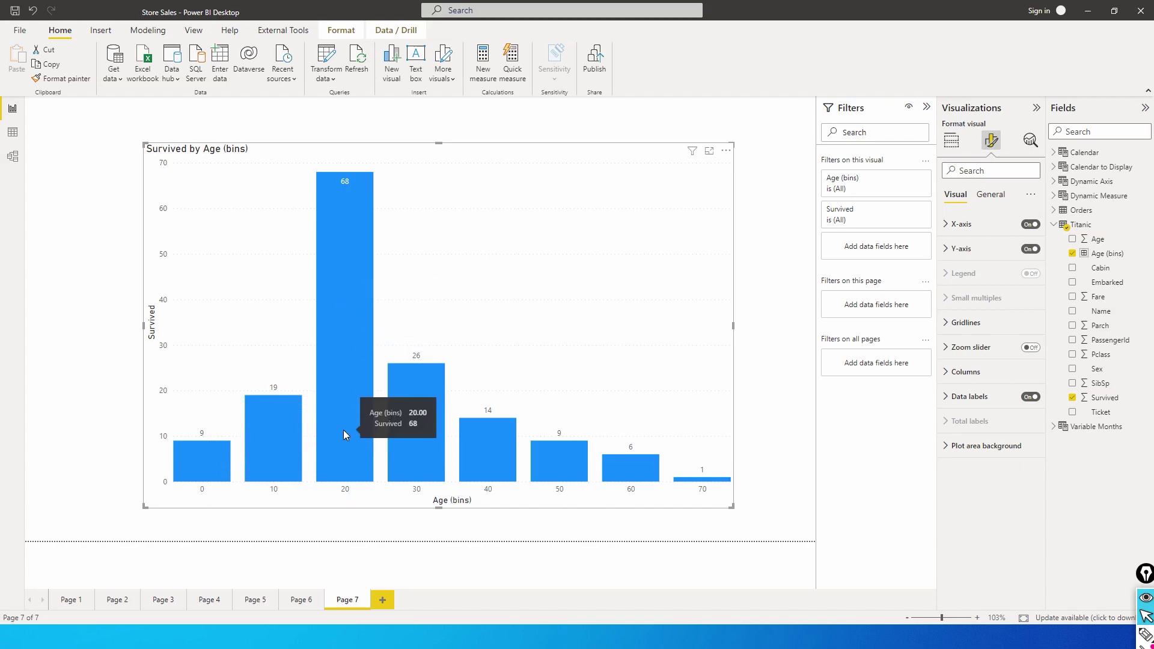
mouse_move(190, 413)
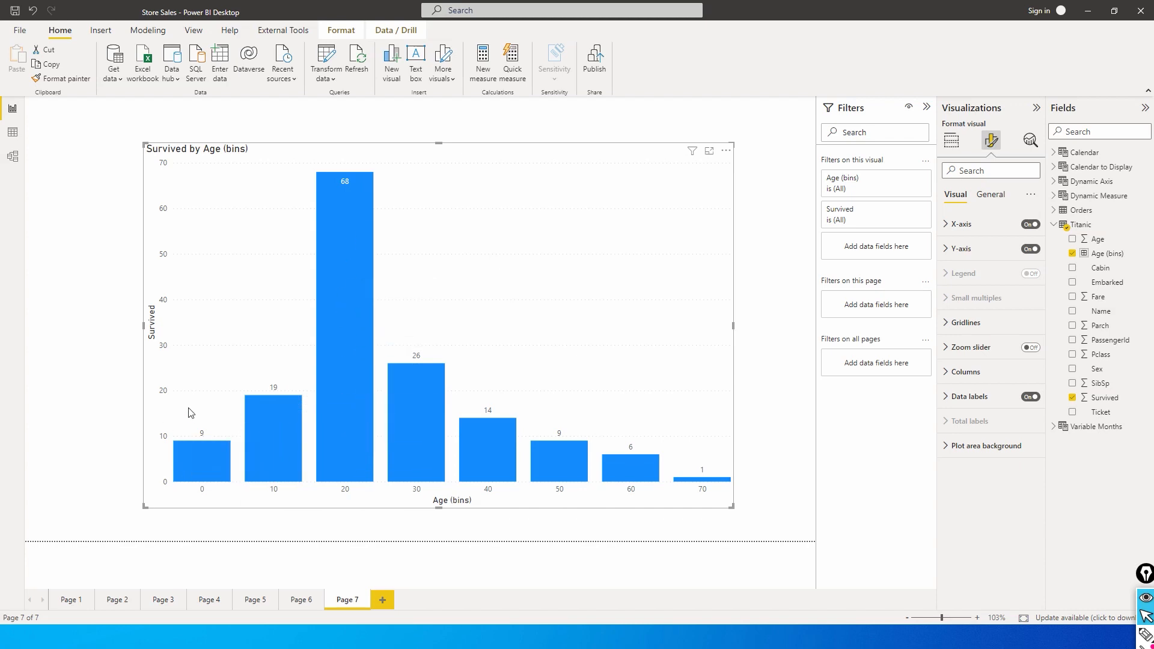
mouse_move(635, 484)
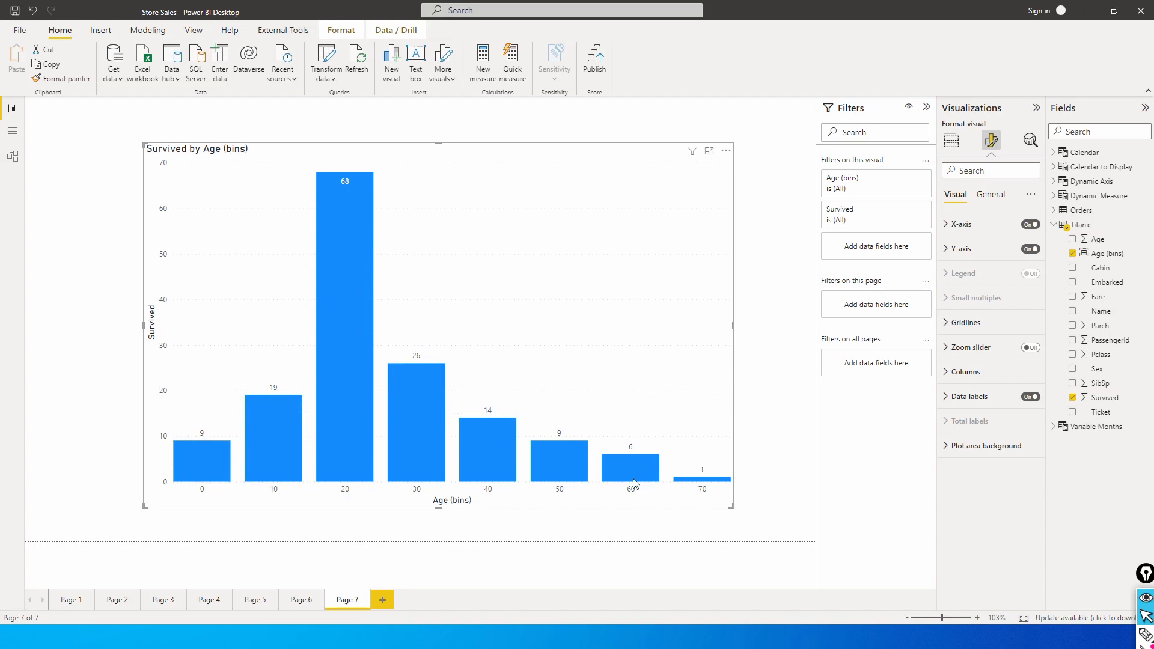
mouse_move(209, 478)
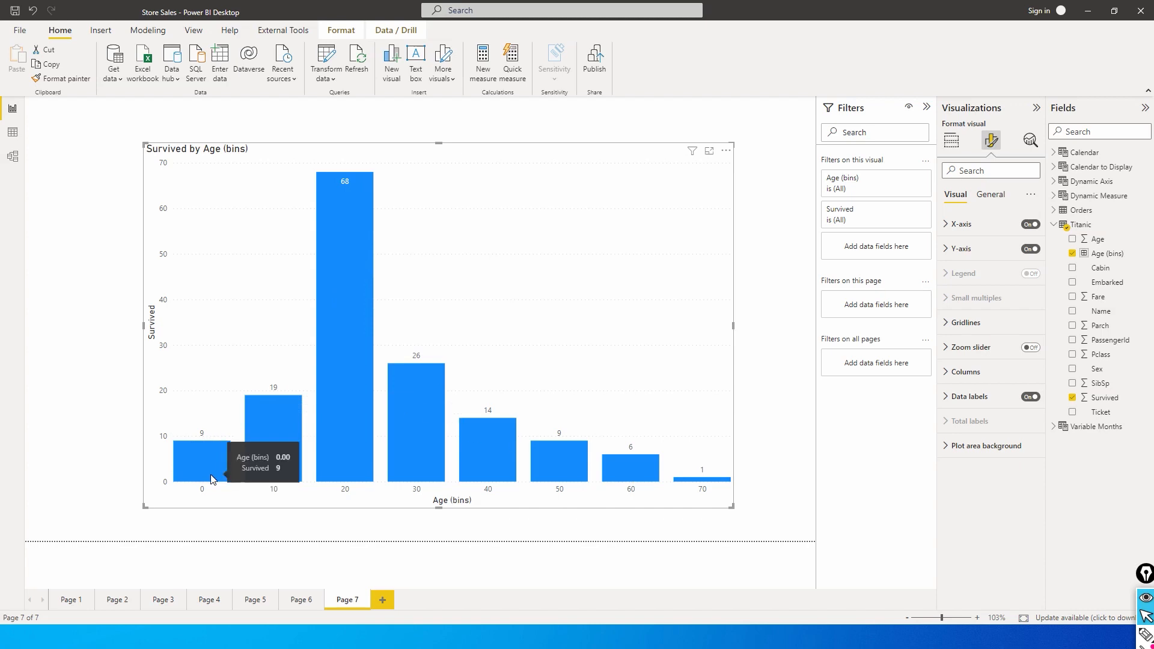
mouse_move(206, 440)
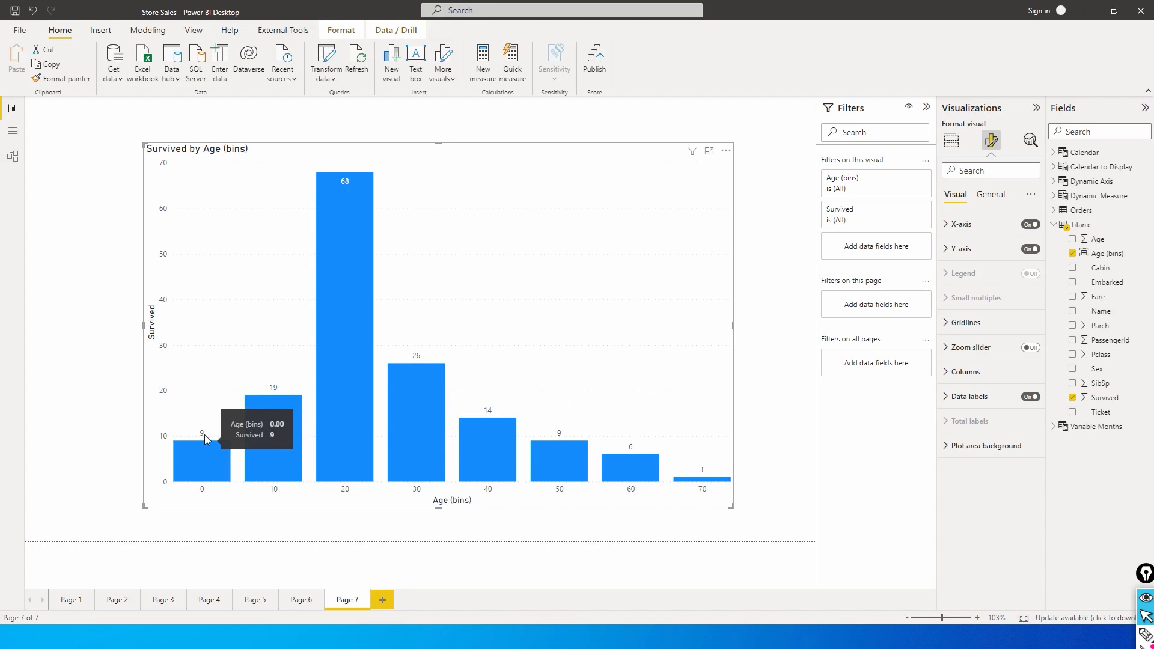
mouse_move(207, 445)
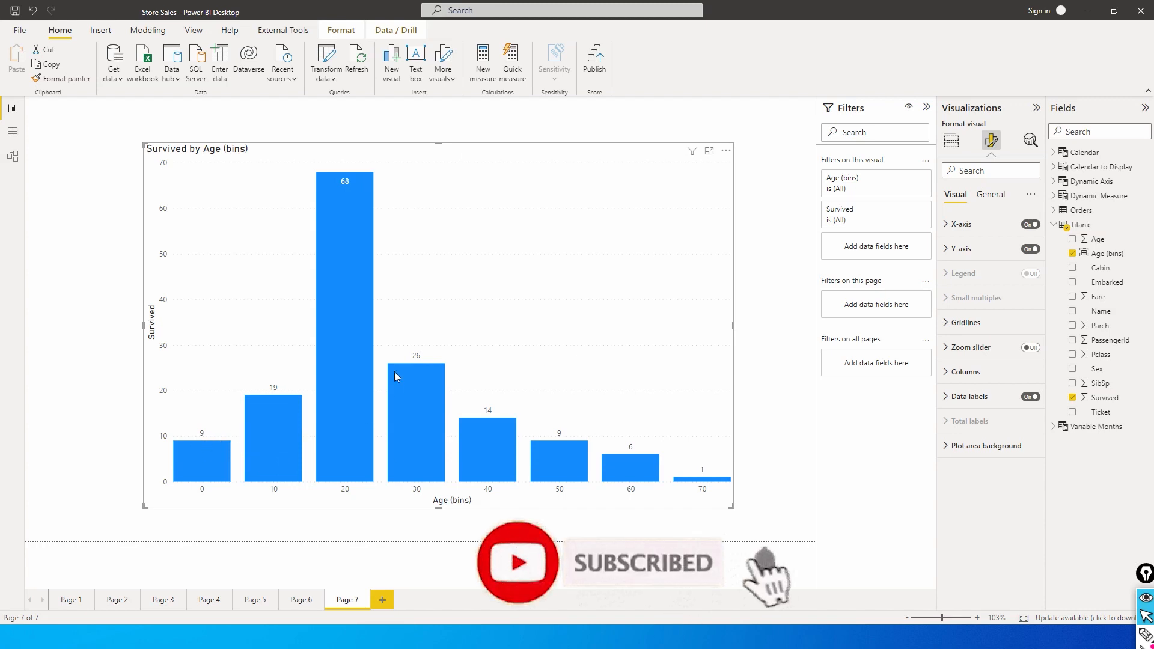
mouse_move(398, 389)
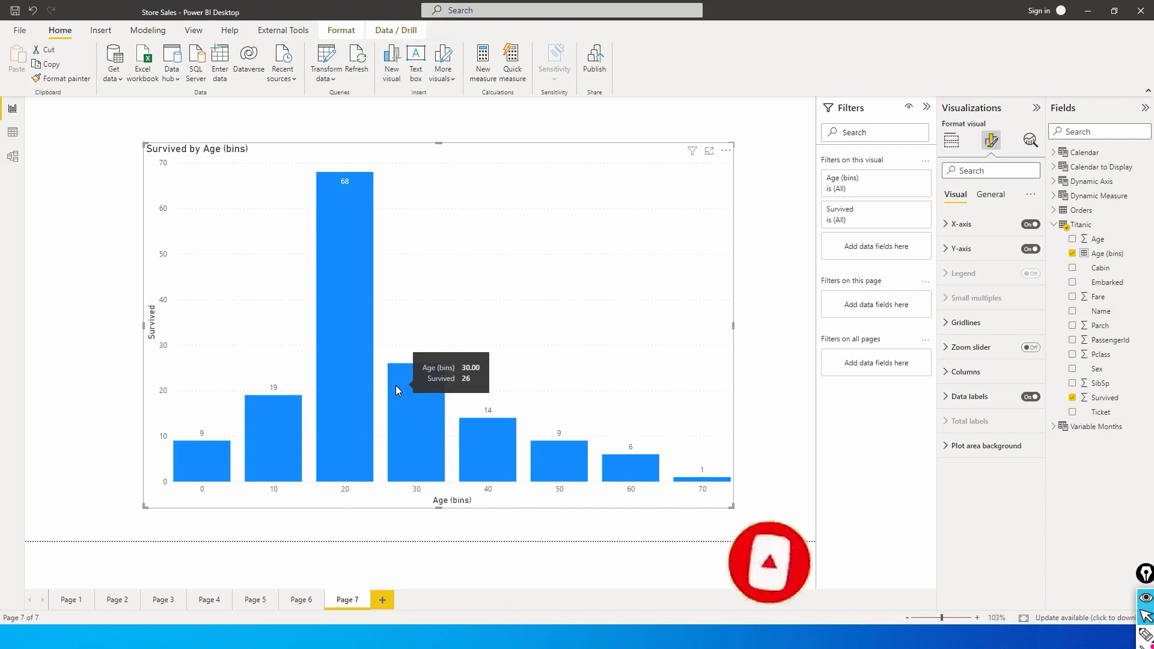
mouse_move(356, 485)
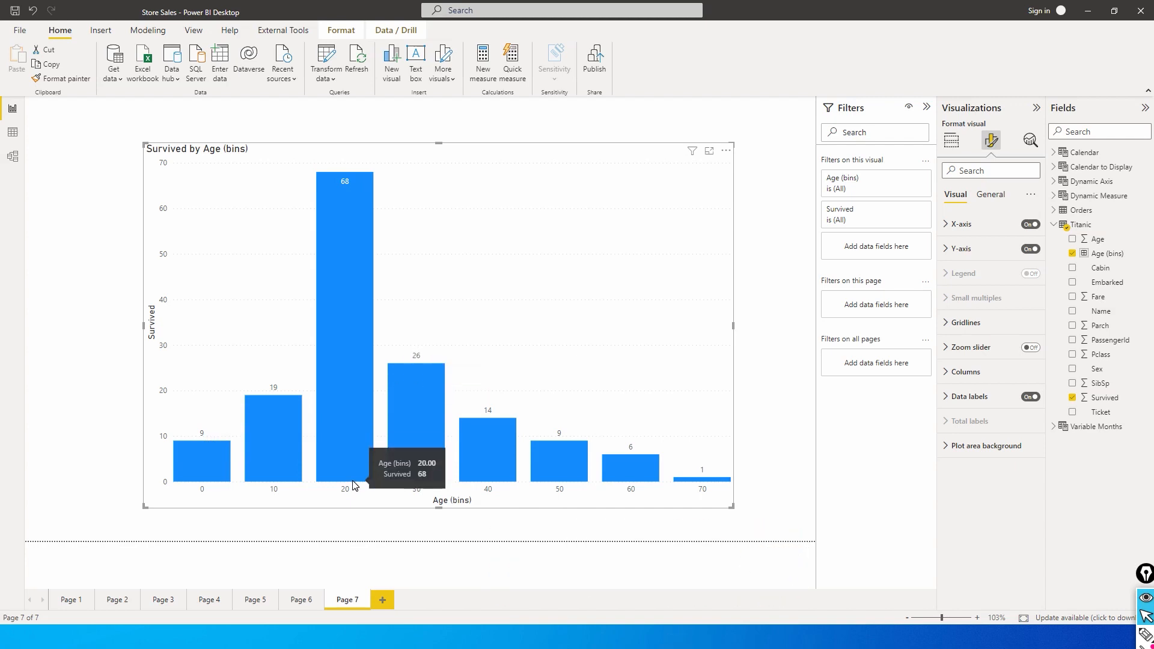
mouse_move(343, 193)
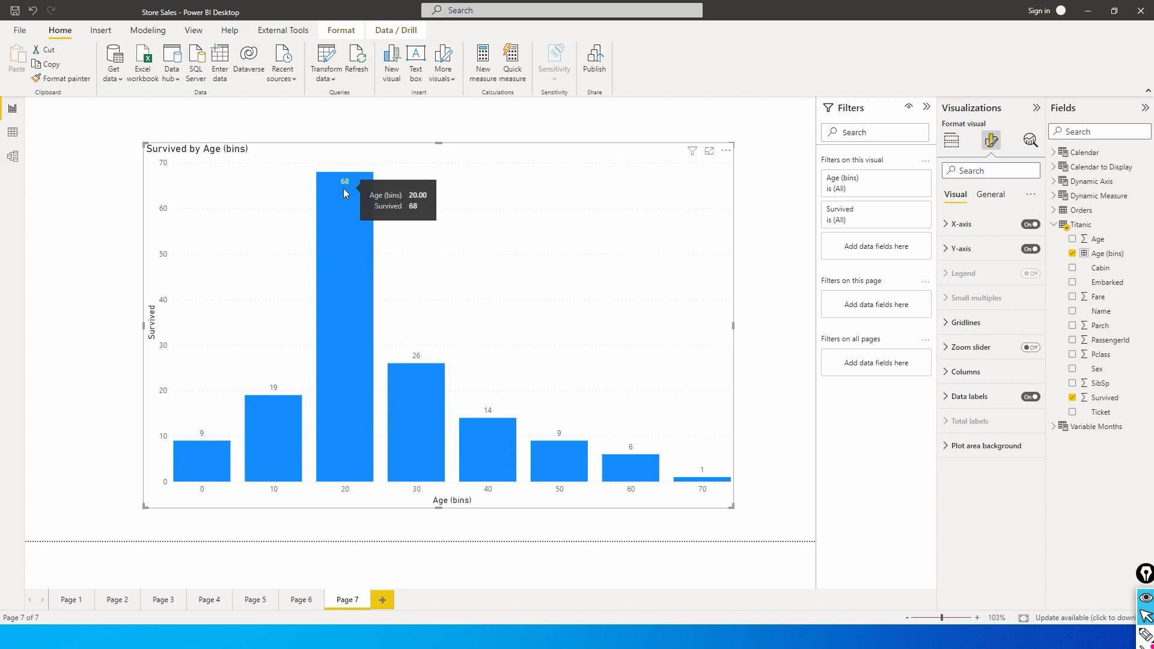
mouse_move(704, 484)
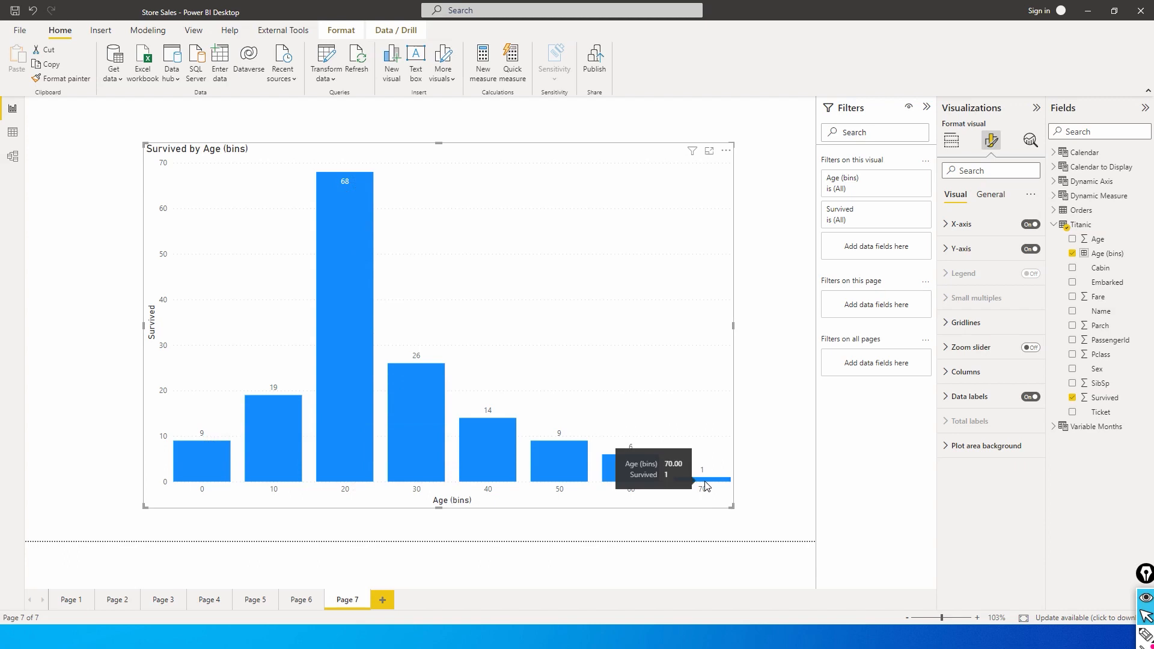
mouse_move(706, 483)
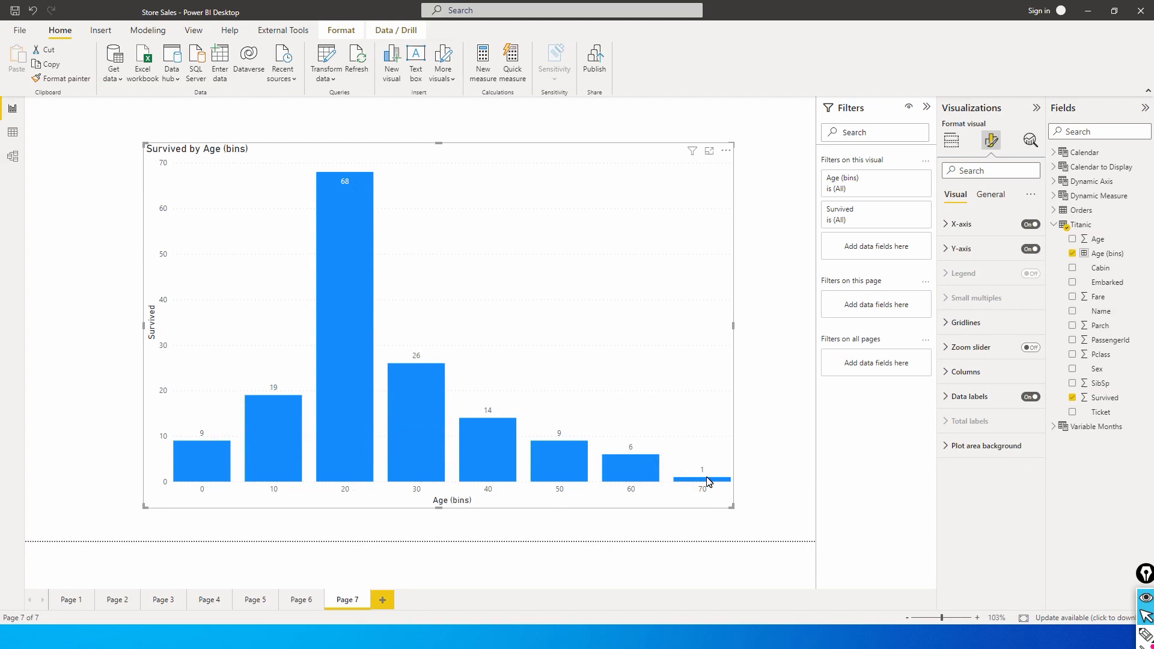
mouse_move(312, 473)
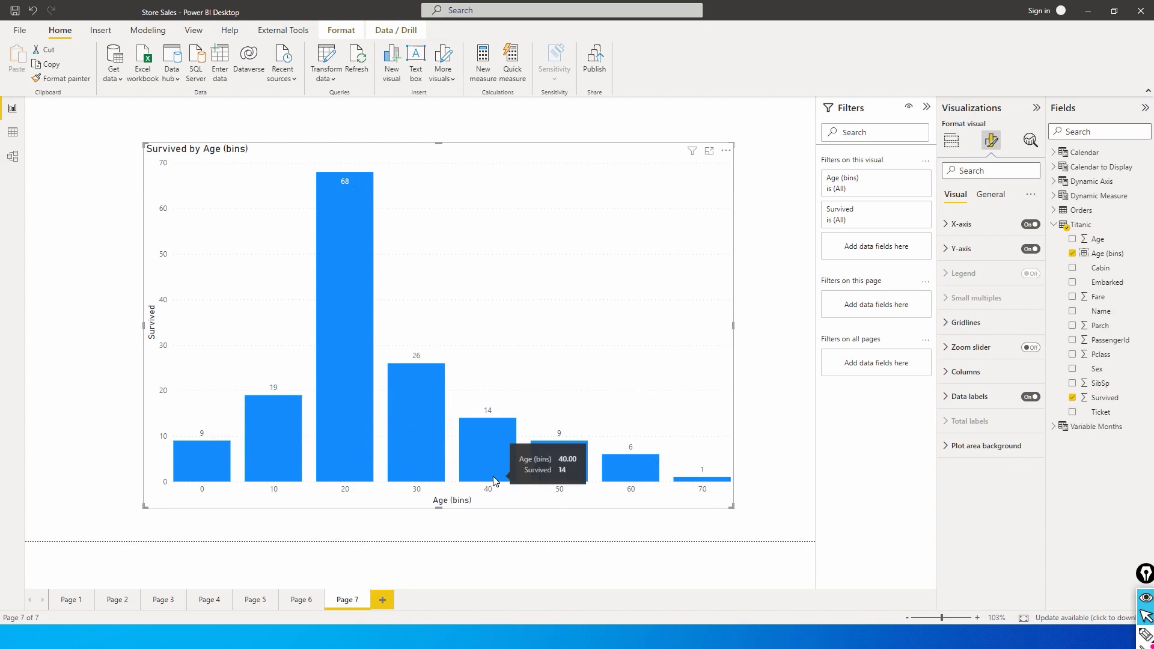
mouse_move(475, 480)
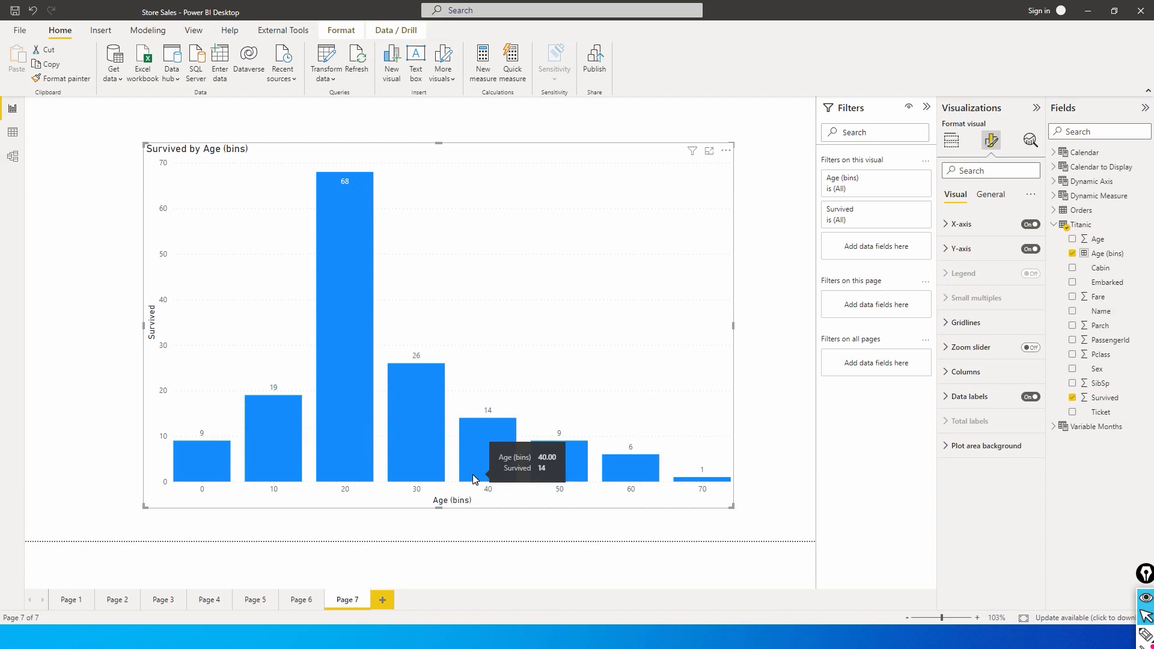